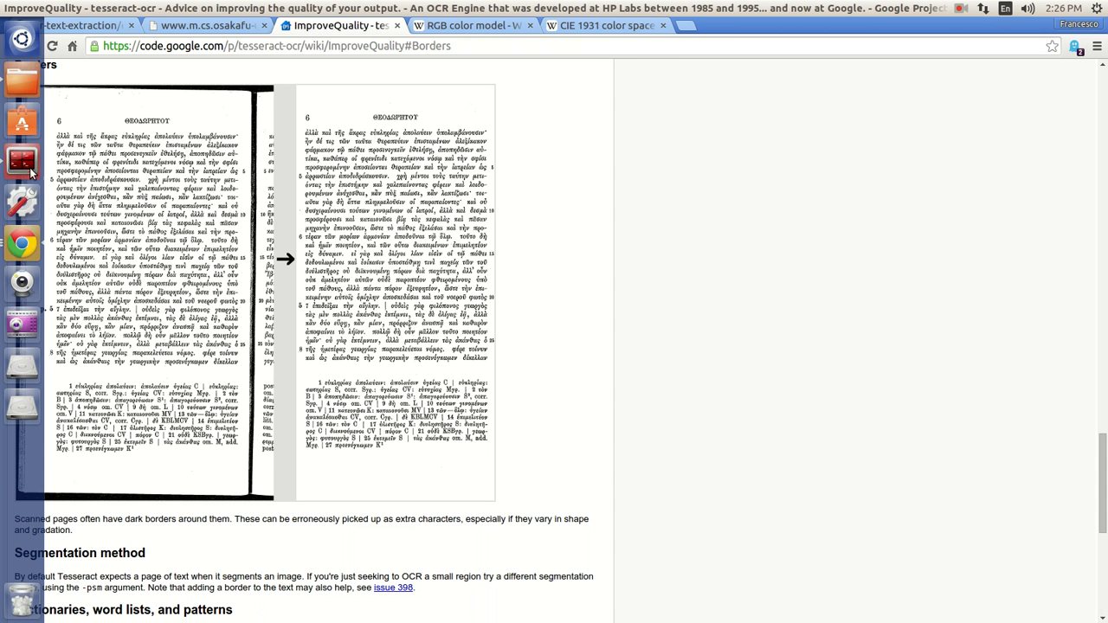
# Return to the ocr-text-extraction extract_text script and open its cited binarization paper.
pyautogui.click(73, 25)
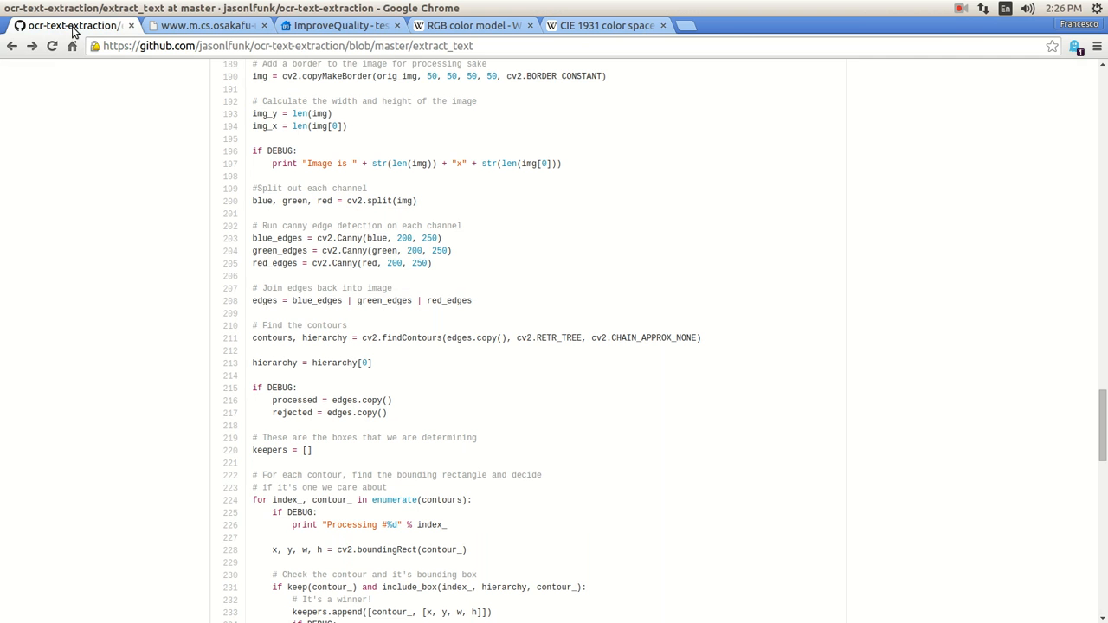
pyautogui.scroll(3)
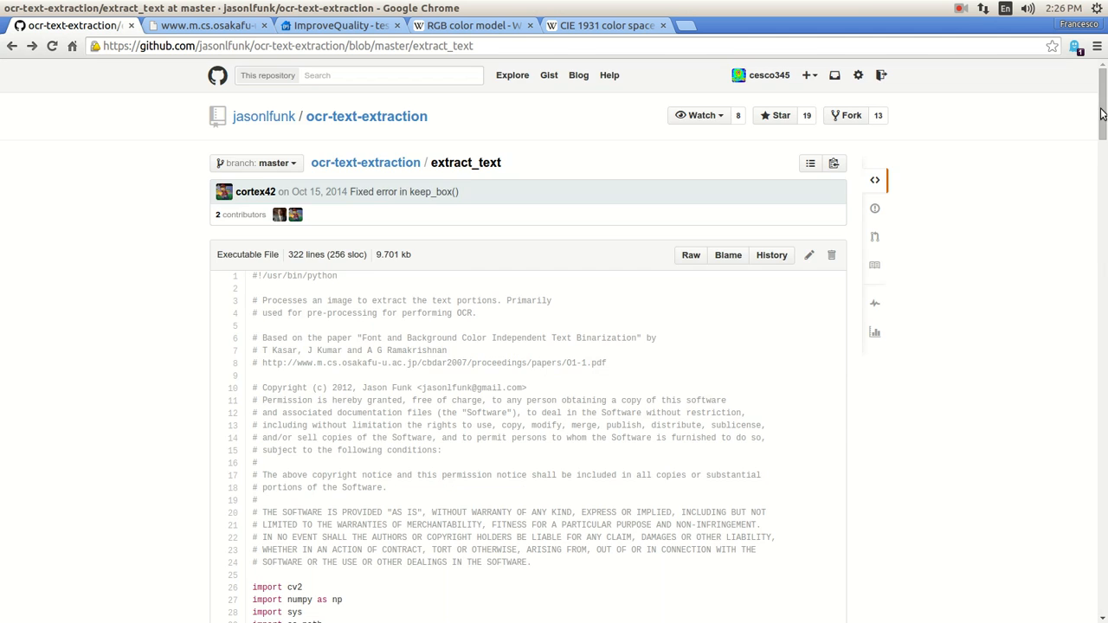
pyautogui.scroll(-3)
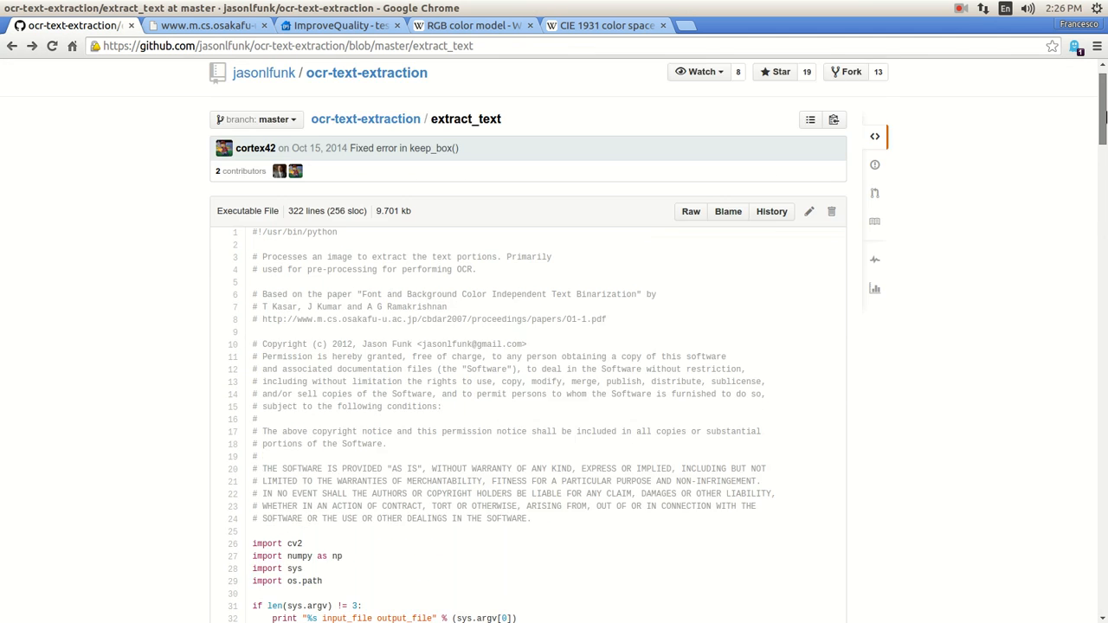
pyautogui.click(208, 25)
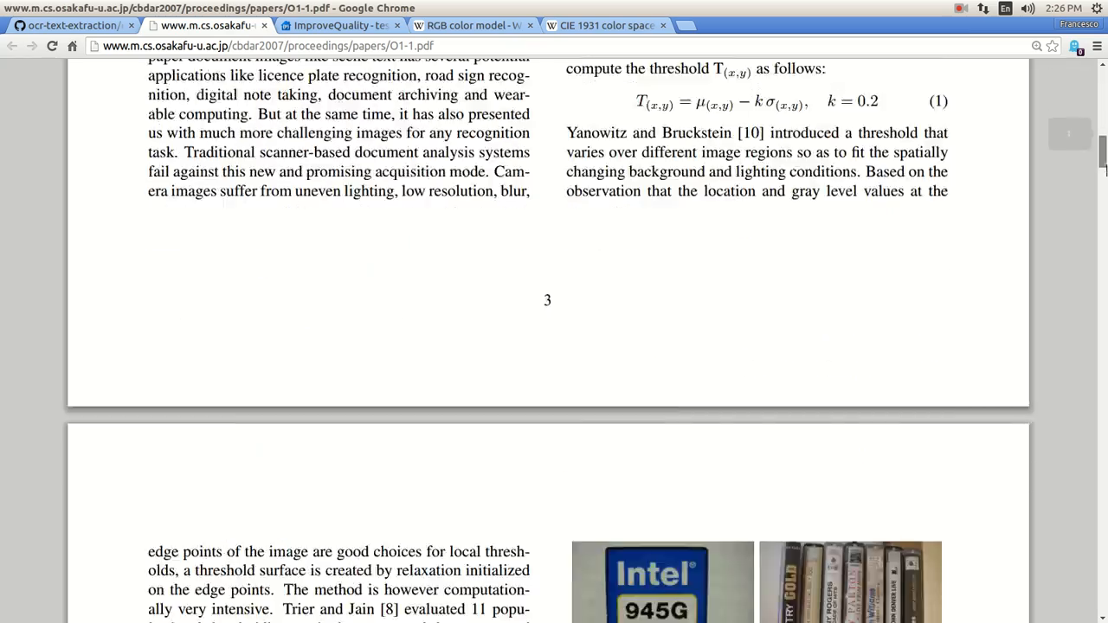
# Read the binarization paper through page four, then return to extract_text's pixel intensity code.
pyautogui.scroll(-3)
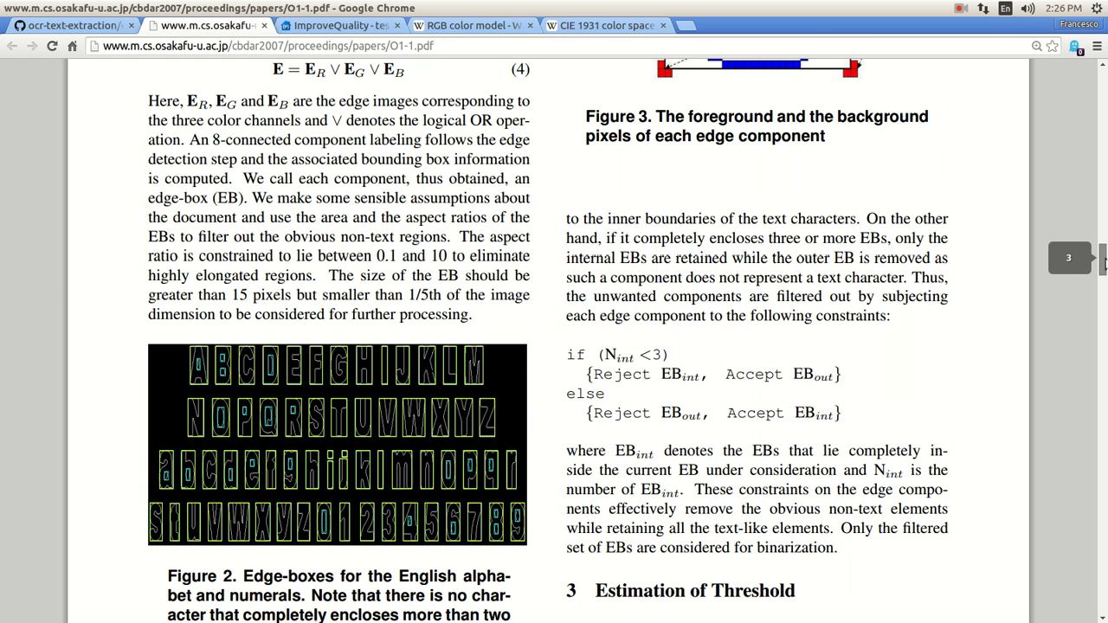
pyautogui.scroll(-3)
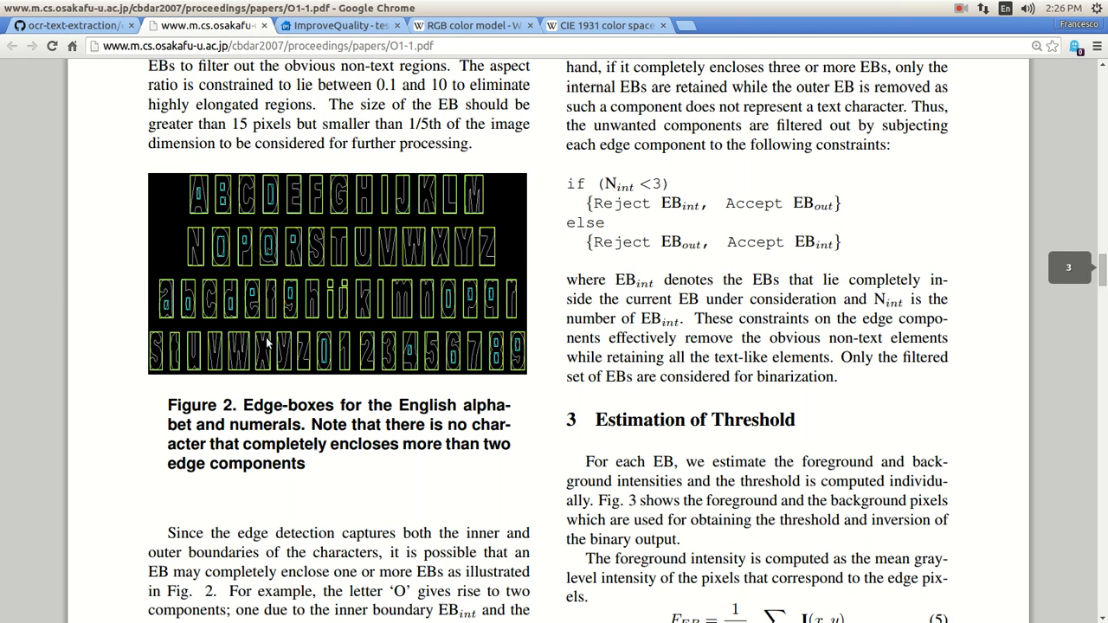
pyautogui.moveTo(651, 325)
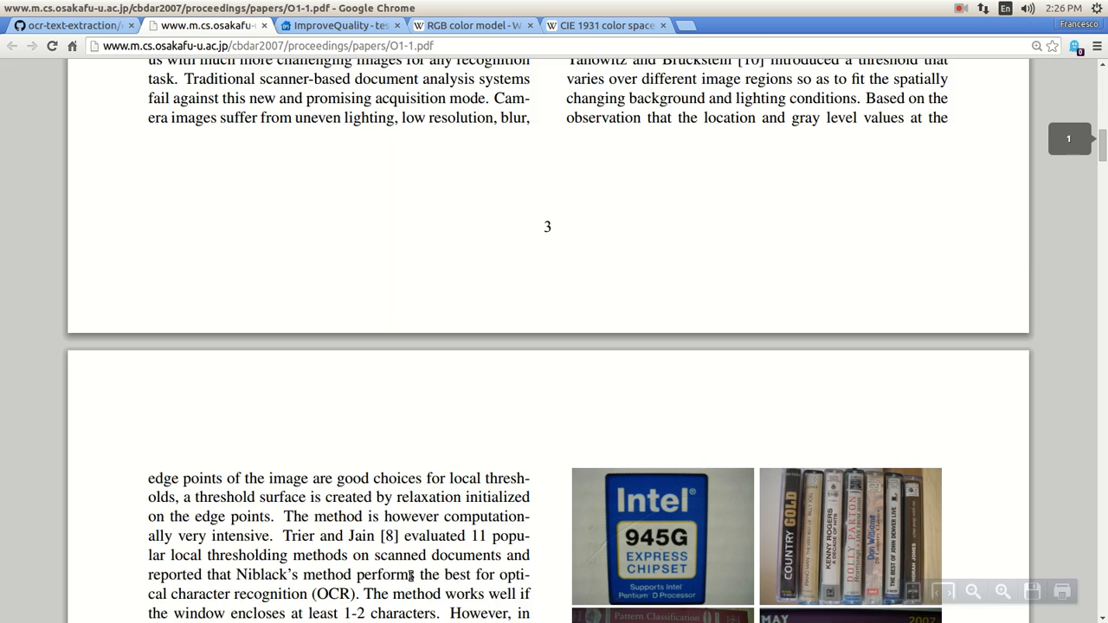
pyautogui.scroll(-3)
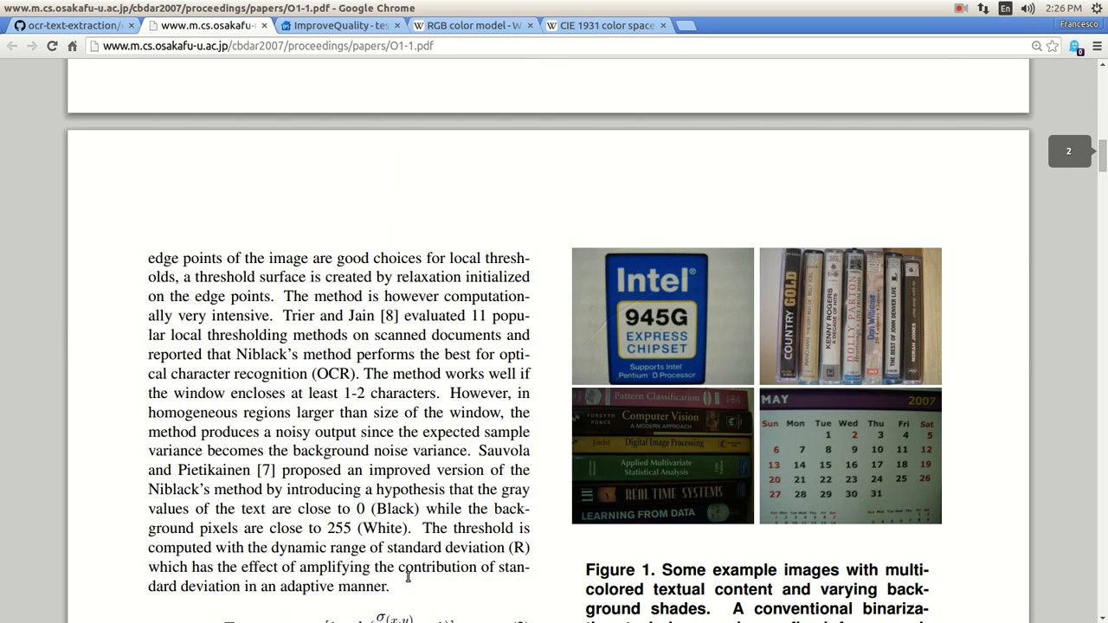
pyautogui.scroll(-3)
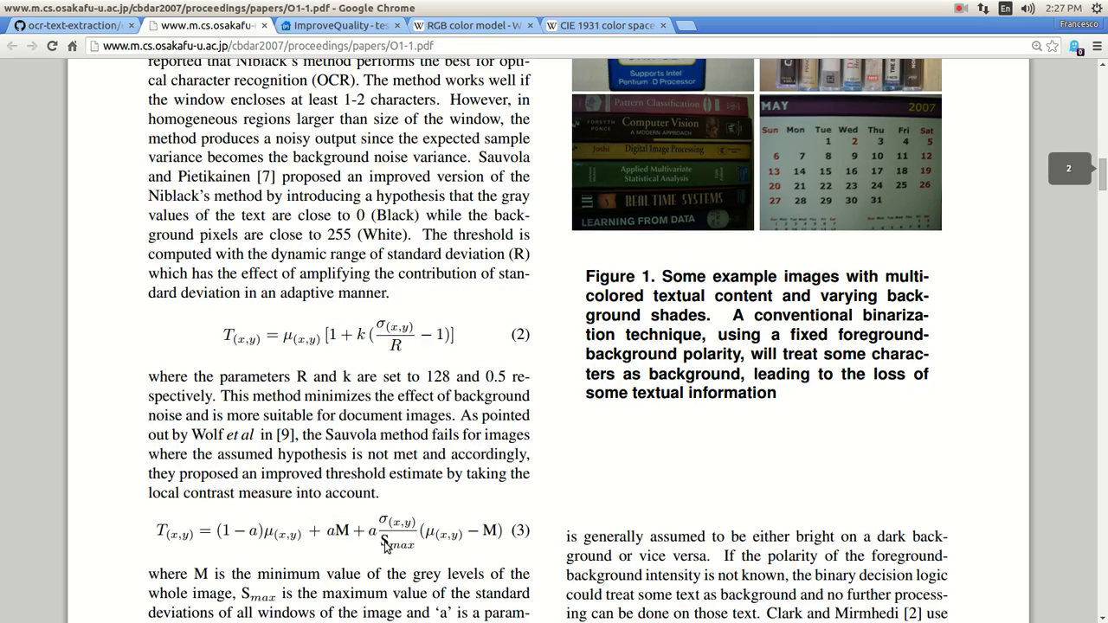
pyautogui.scroll(-3)
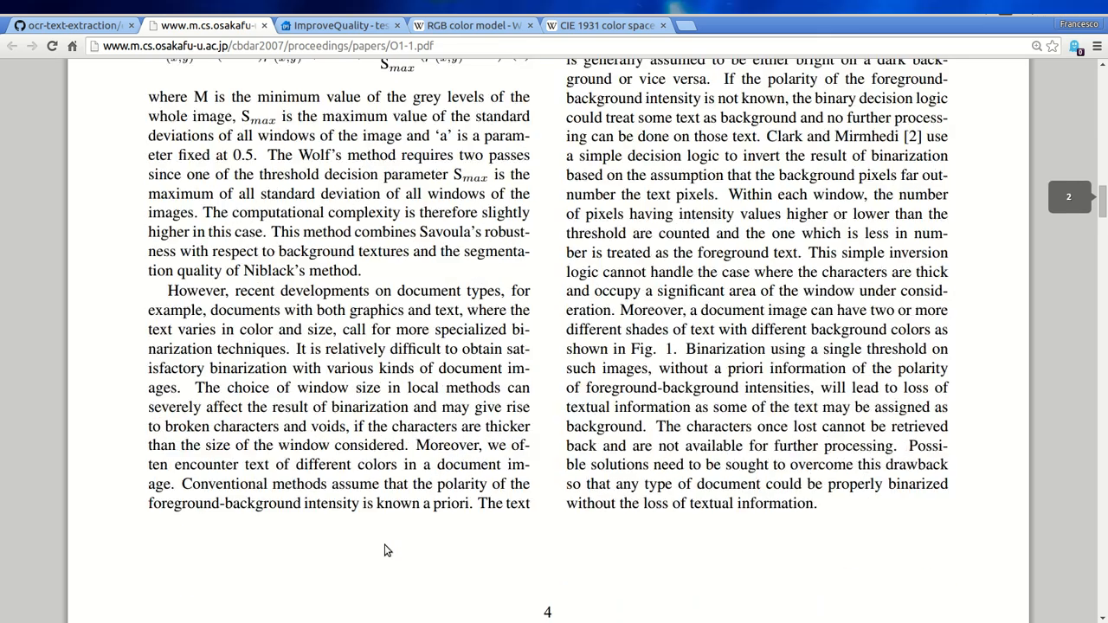
pyautogui.scroll(-3)
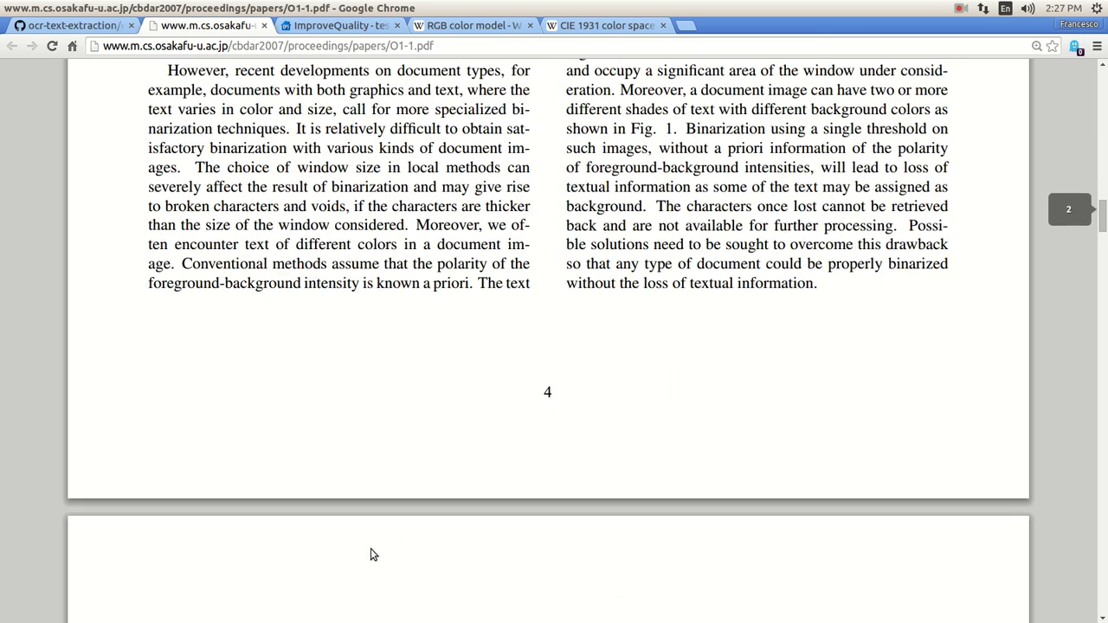
pyautogui.scroll(-3)
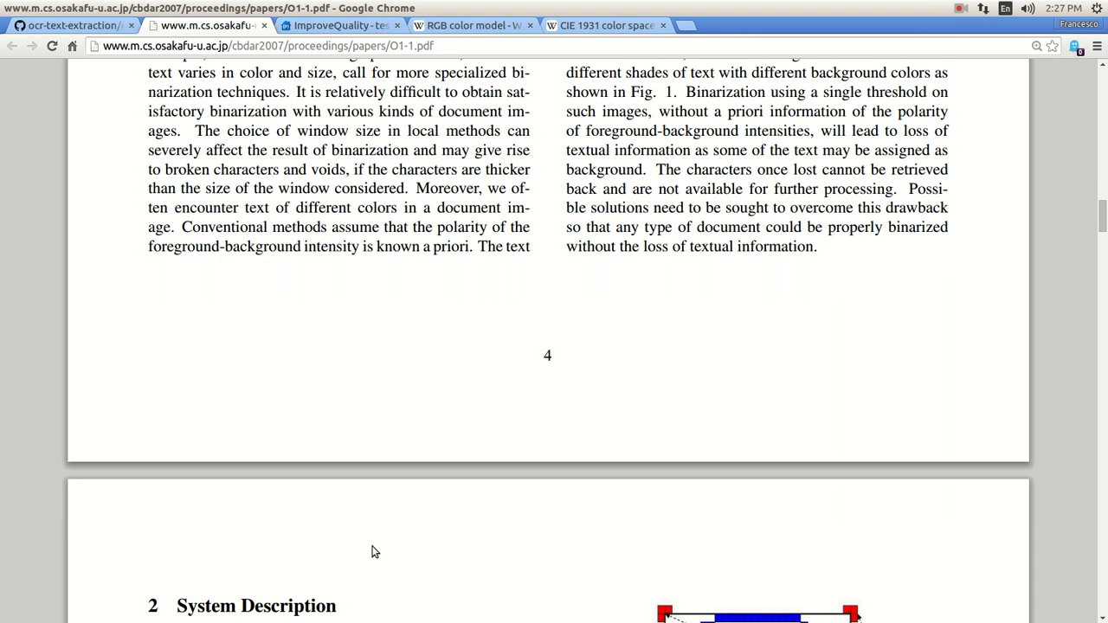
pyautogui.moveTo(606, 287)
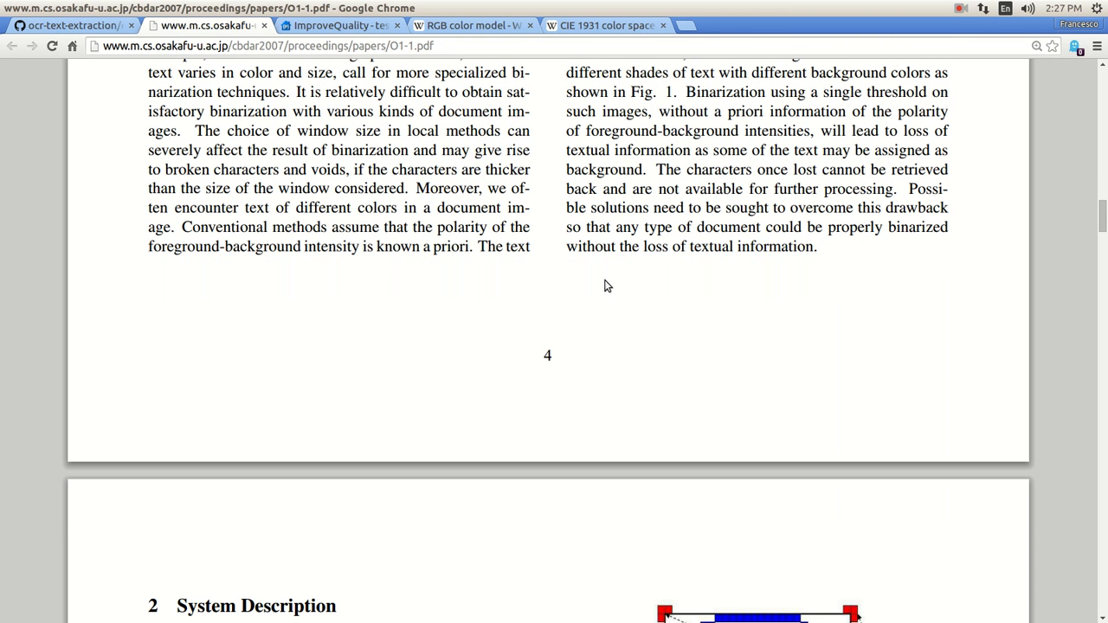
pyautogui.moveTo(203, 138)
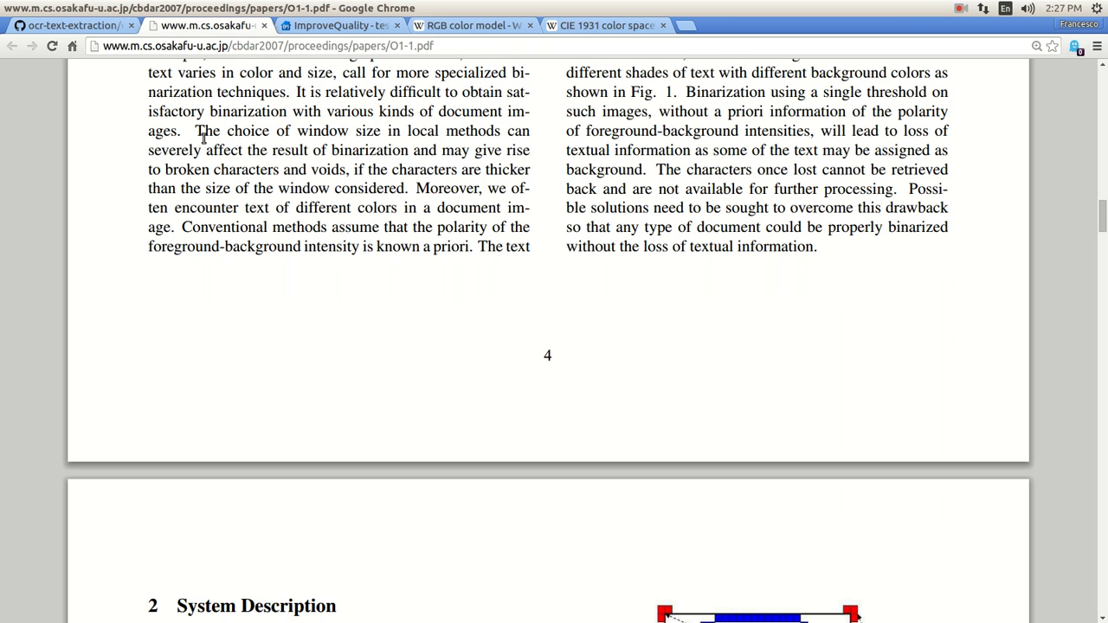
pyautogui.moveTo(128, 271)
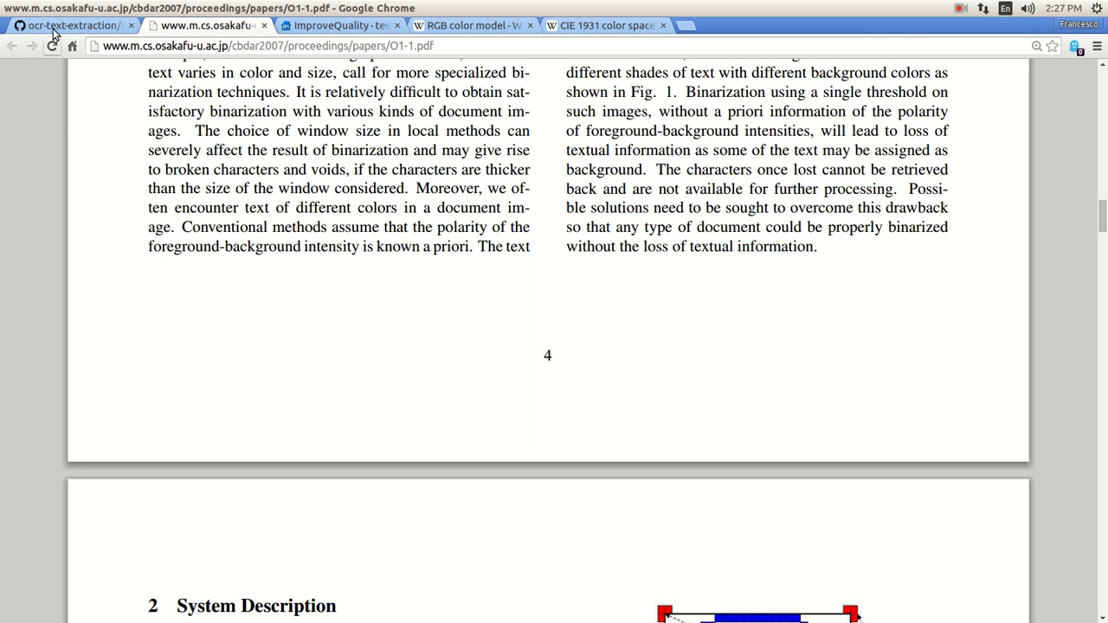
pyautogui.click(74, 25)
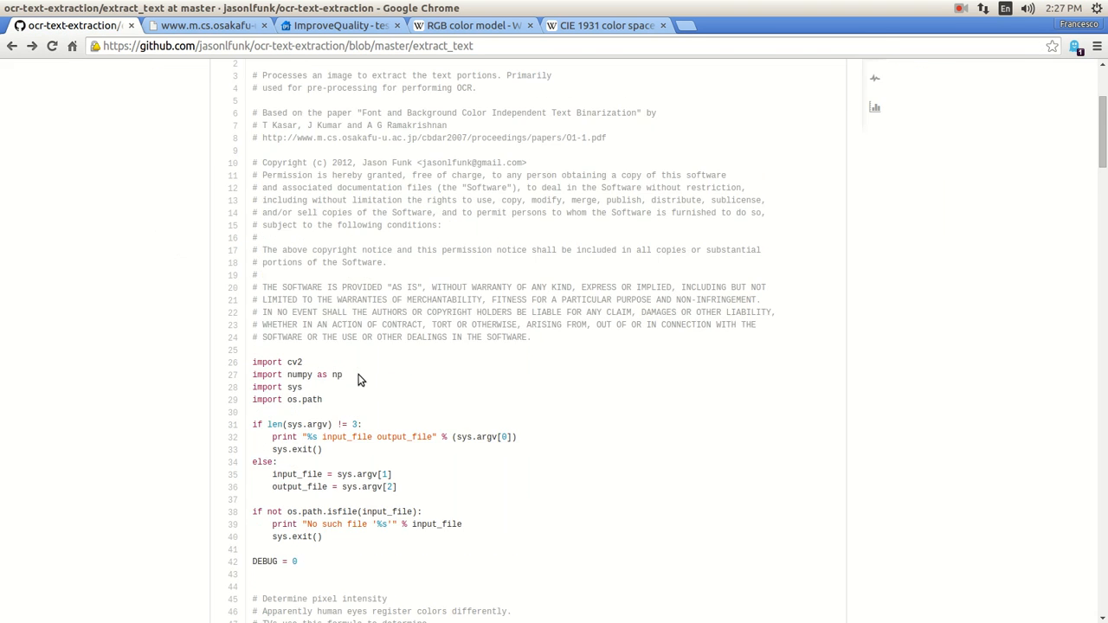
pyautogui.scroll(-3)
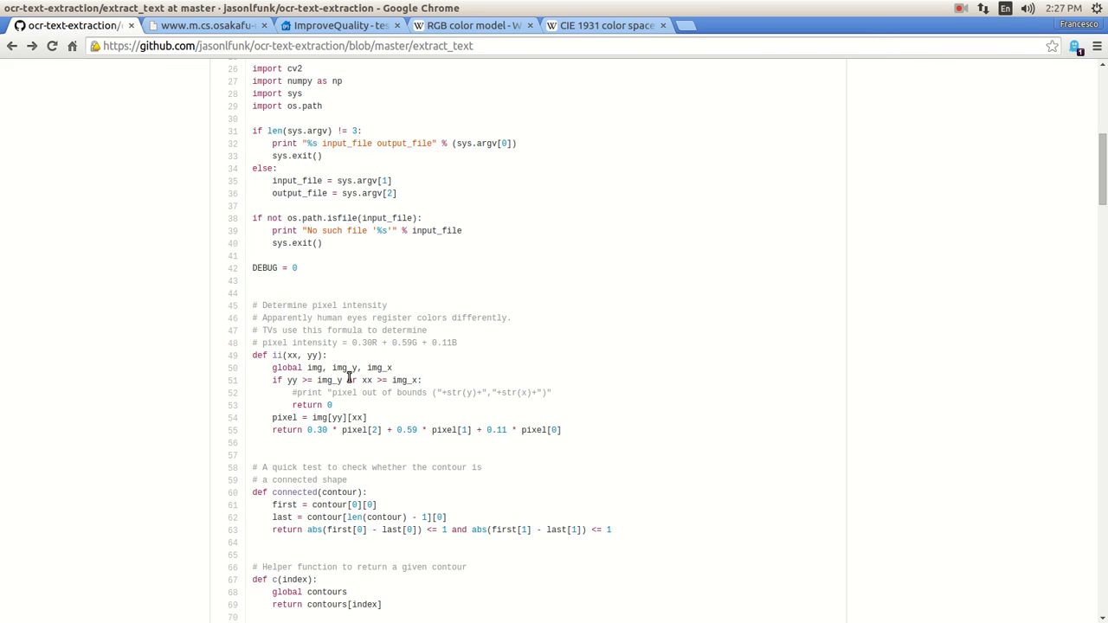
pyautogui.moveTo(4, 140)
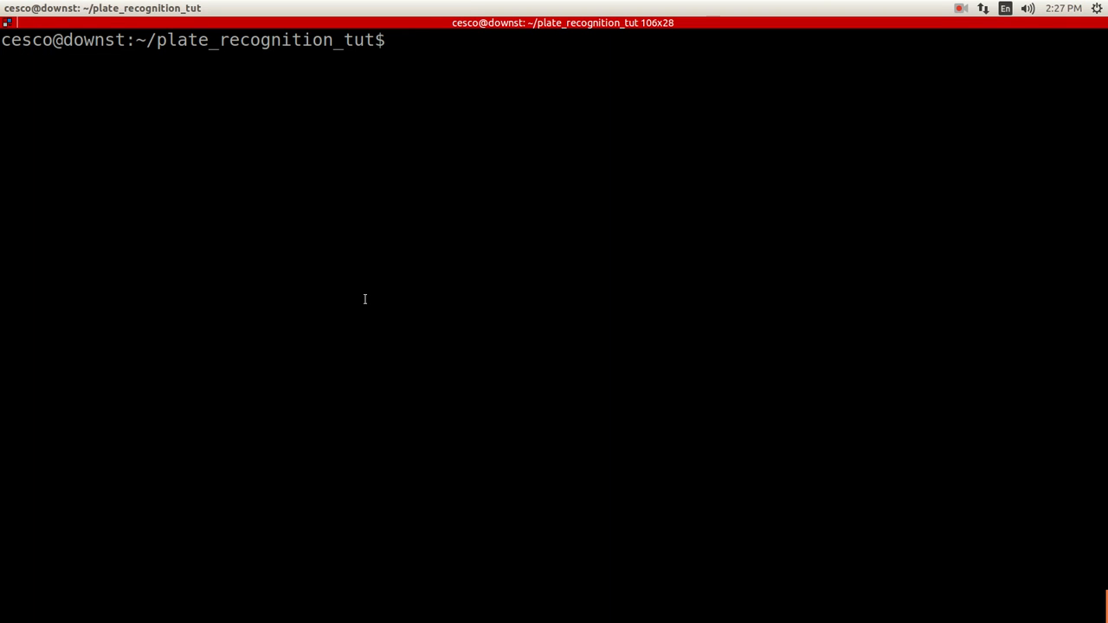
# List the plate_recognition_tut files and enter a display command for plate1.png.
pyautogui.write('ls')
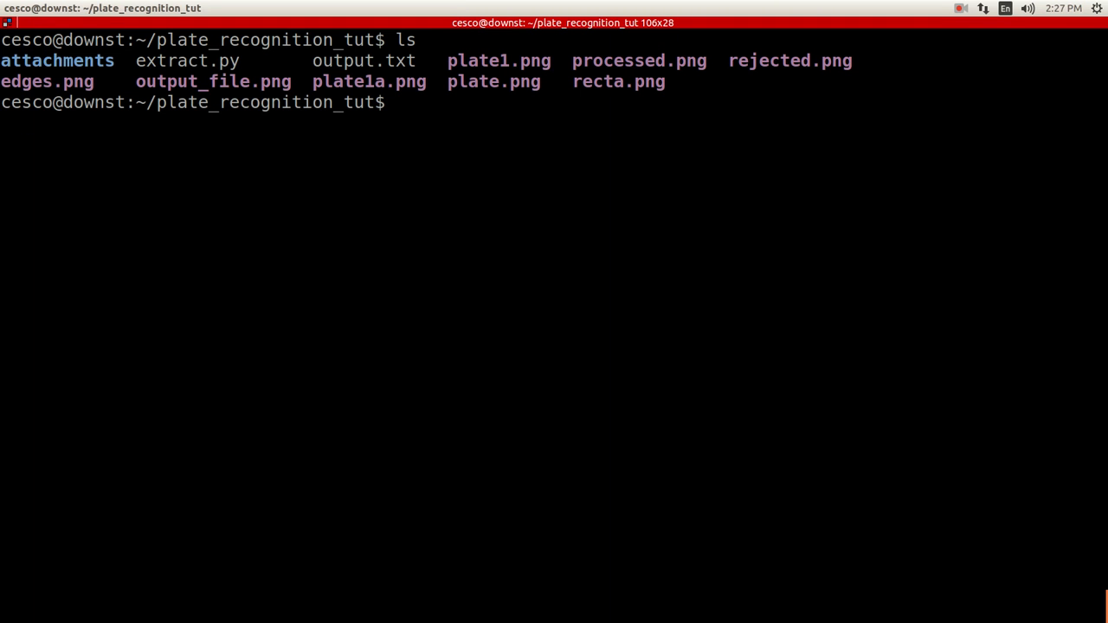
pyautogui.write('display plat')
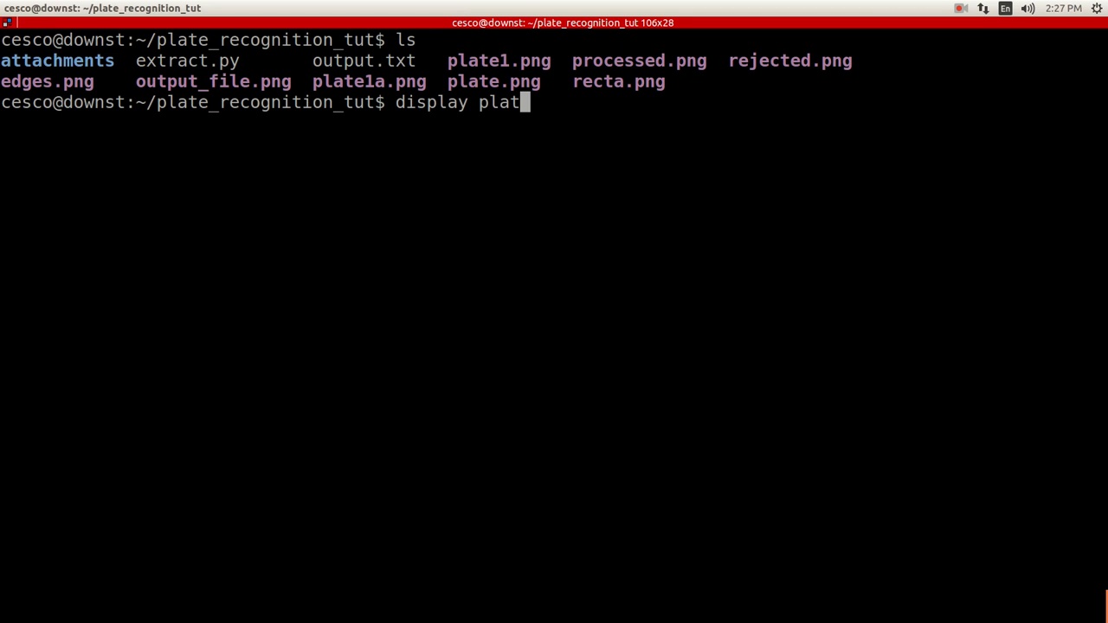
pyautogui.press('BackSpace')
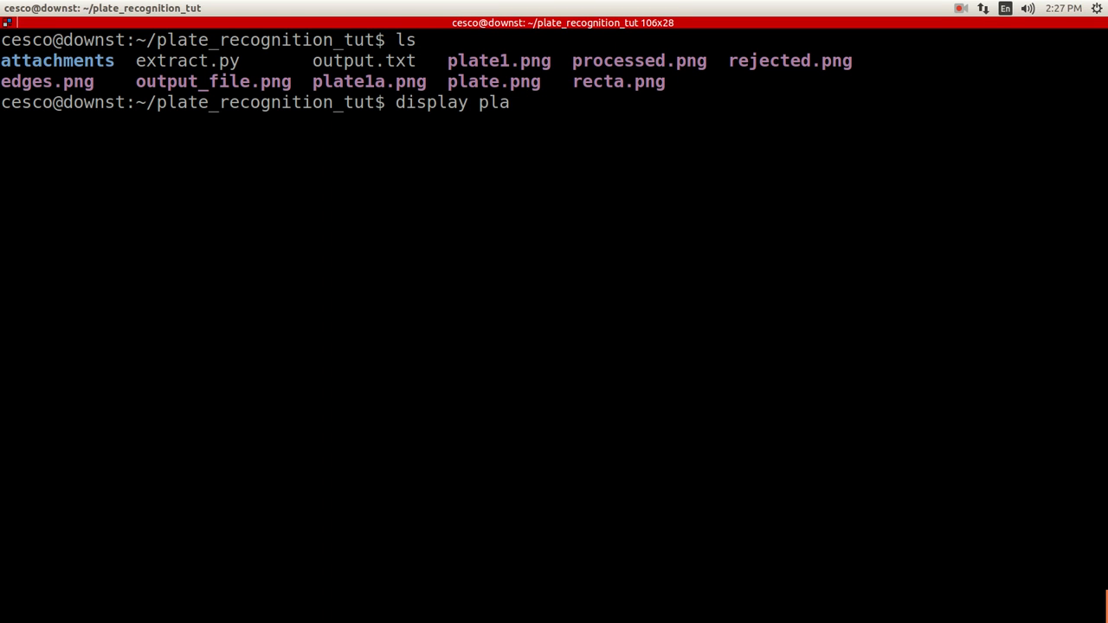
pyautogui.write('te1.png')
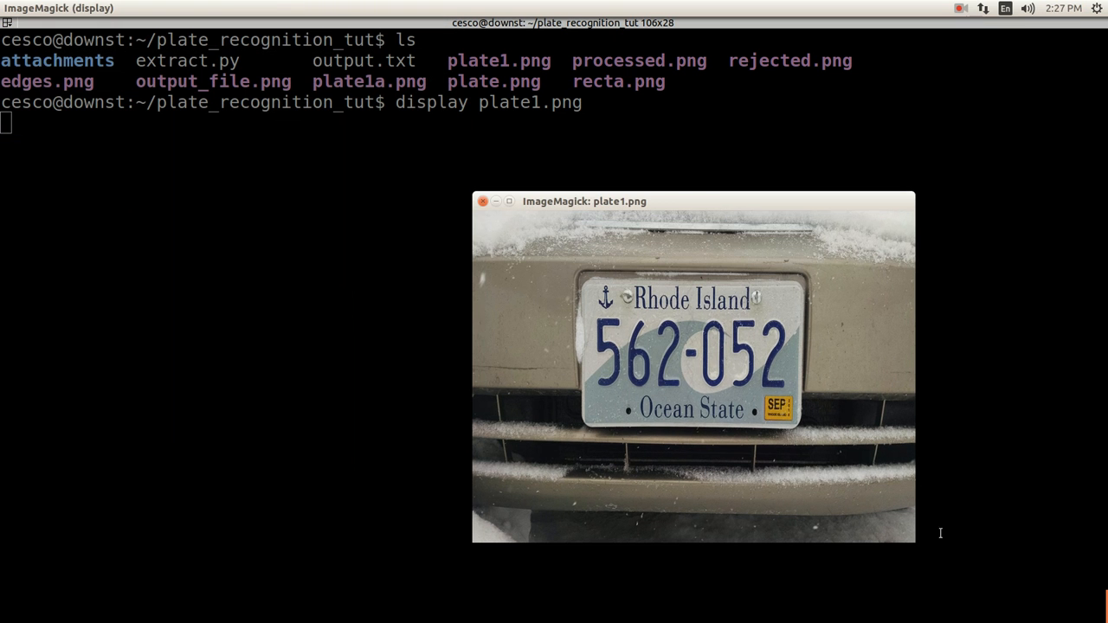
pyautogui.moveTo(909, 275)
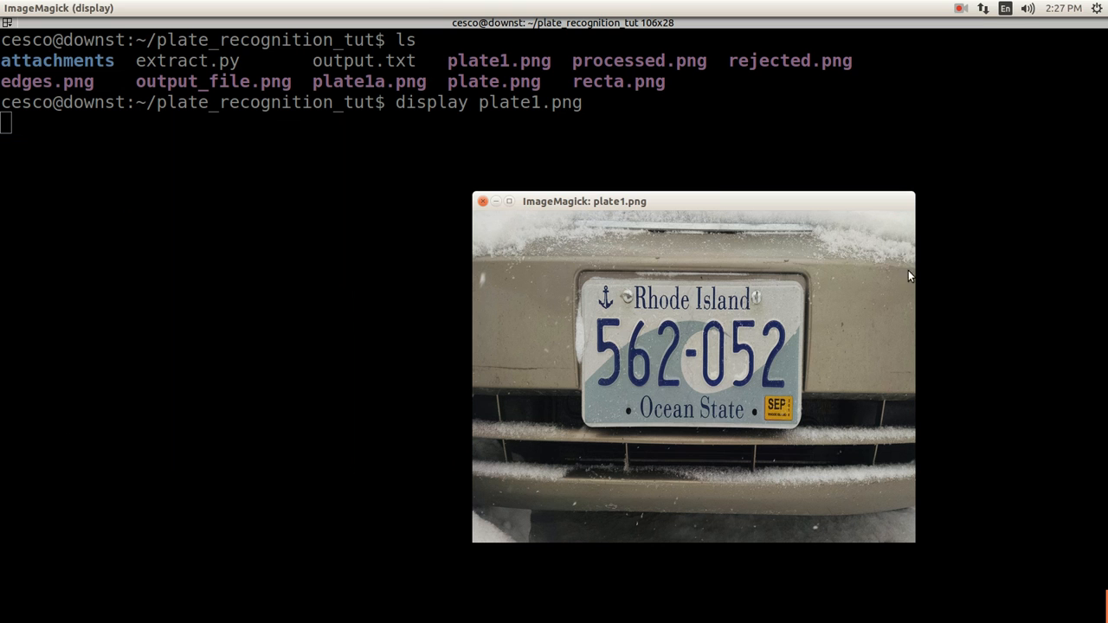
pyautogui.moveTo(547, 225)
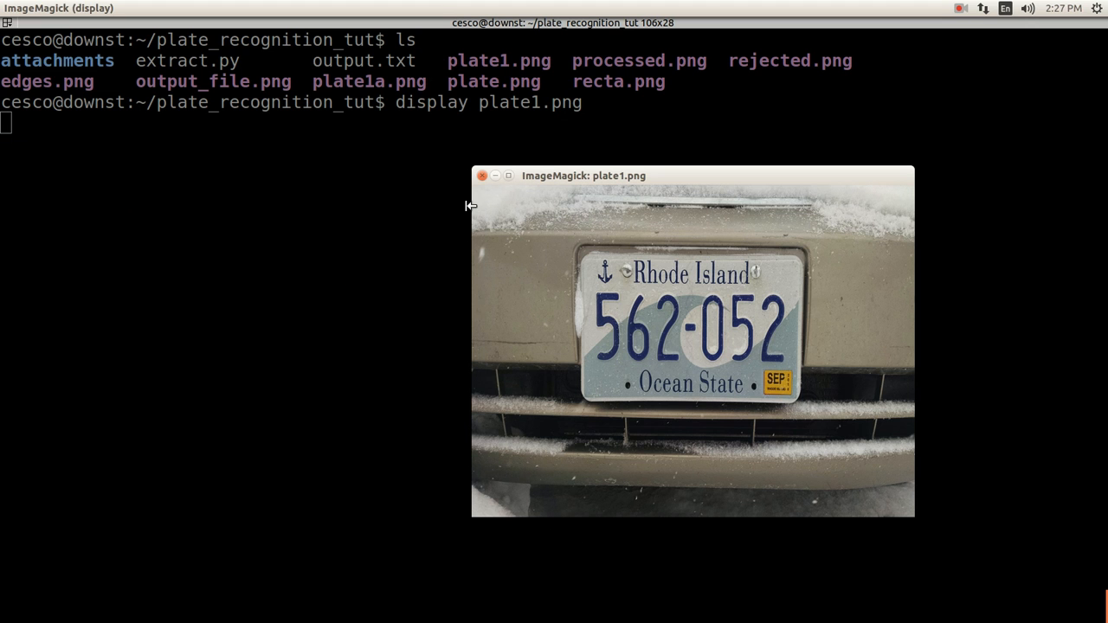
pyautogui.moveTo(565, 228)
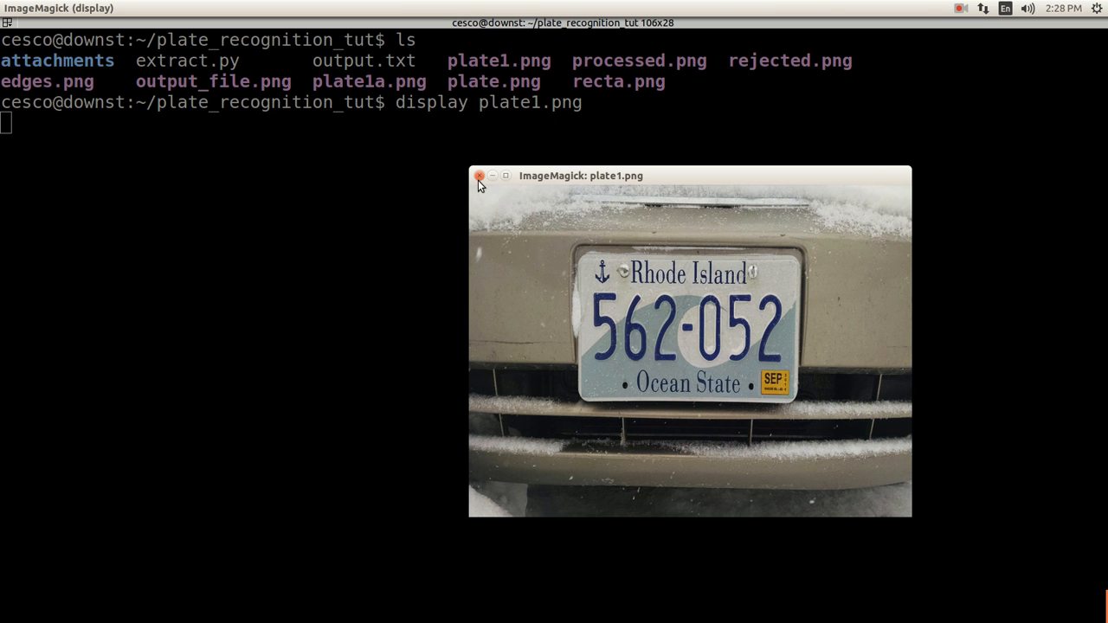
pyautogui.click(478, 176)
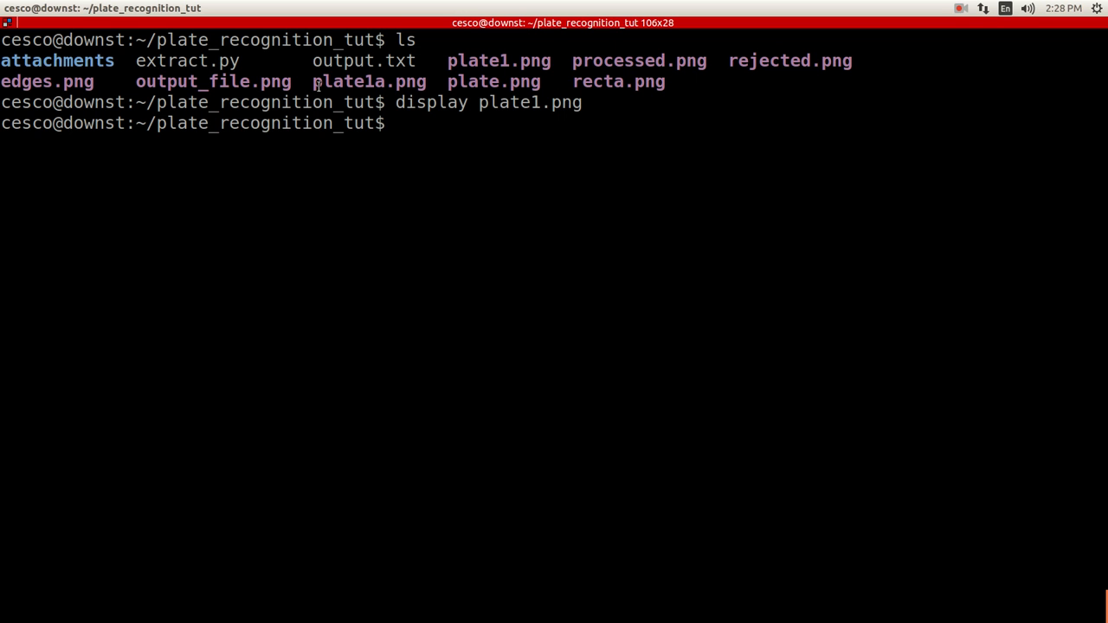
# Run 'python extract.py plate1.png output_file.png' to extract the plate.
pyautogui.write('pyth')
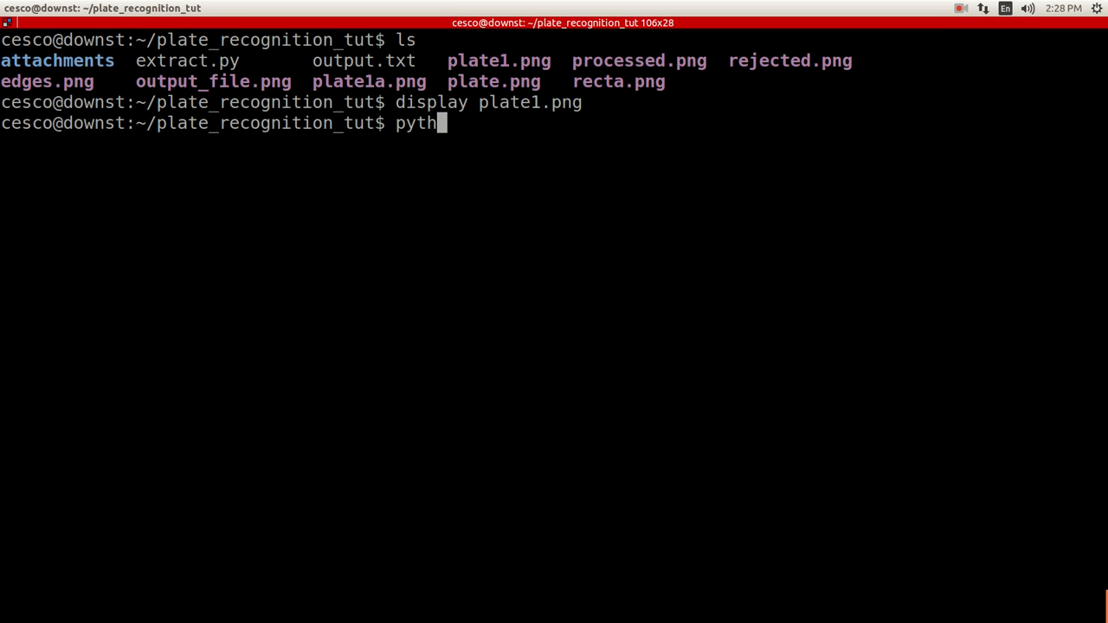
pyautogui.write('on')
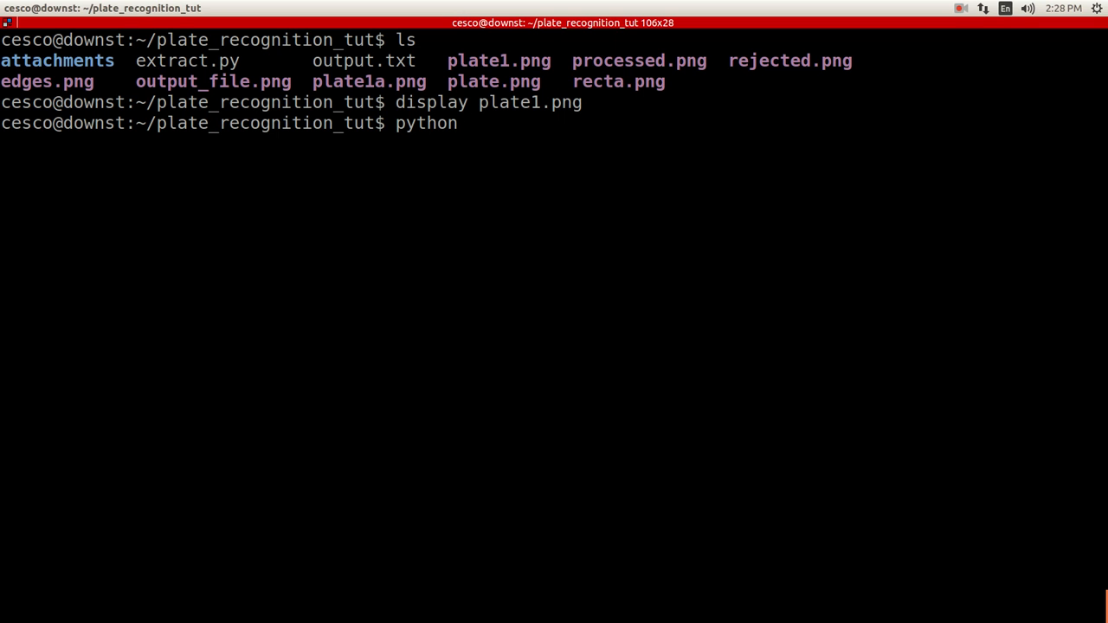
pyautogui.write('extract')
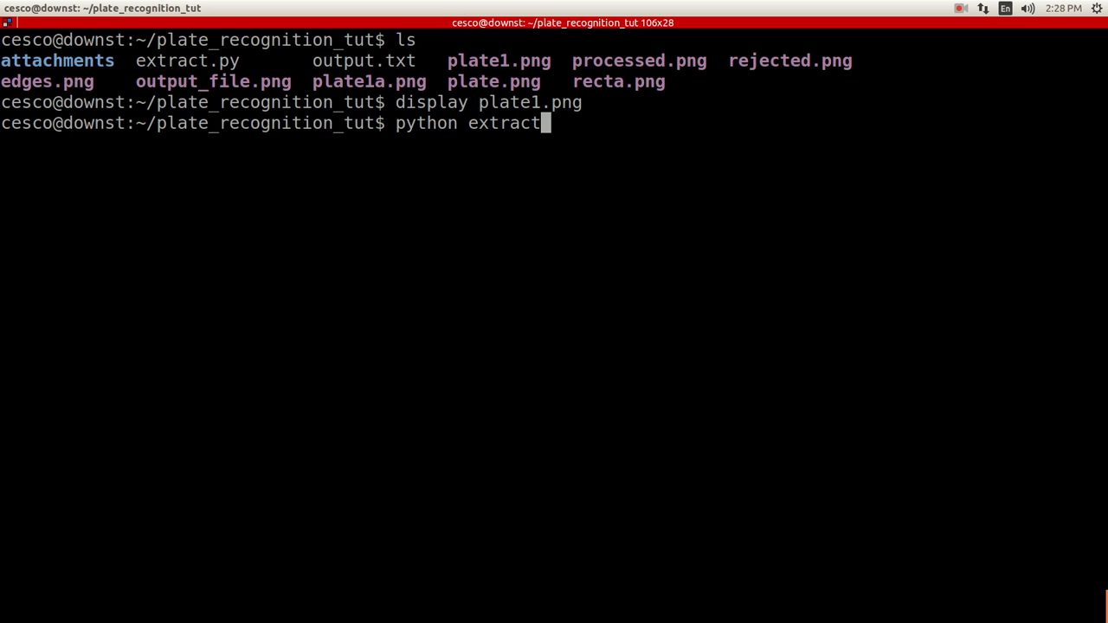
pyautogui.write('.py')
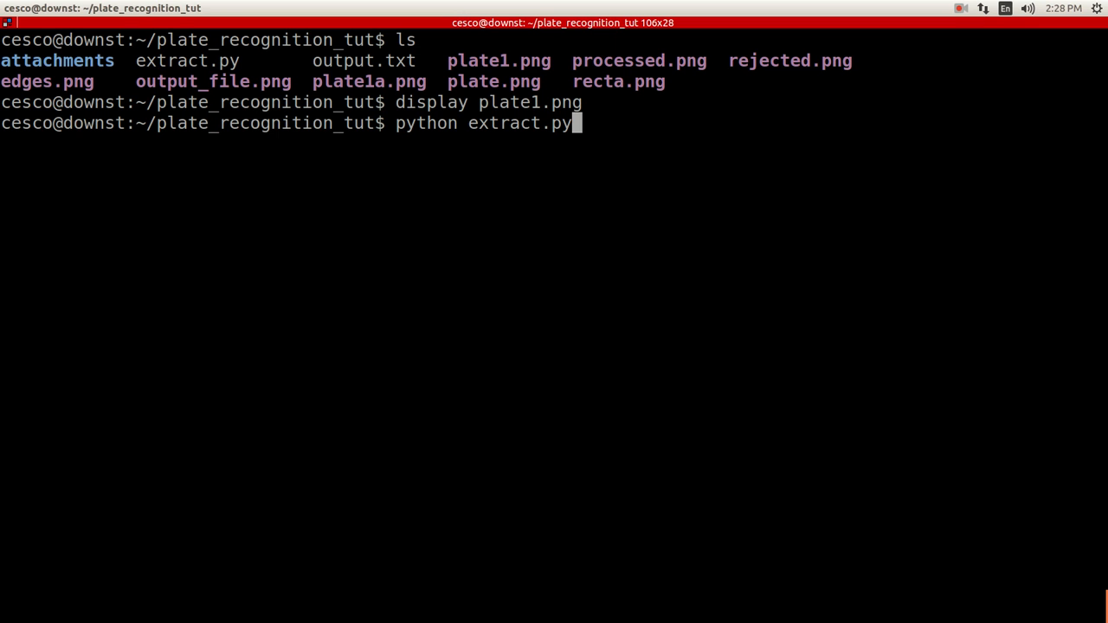
pyautogui.doubleClick(170, 60)
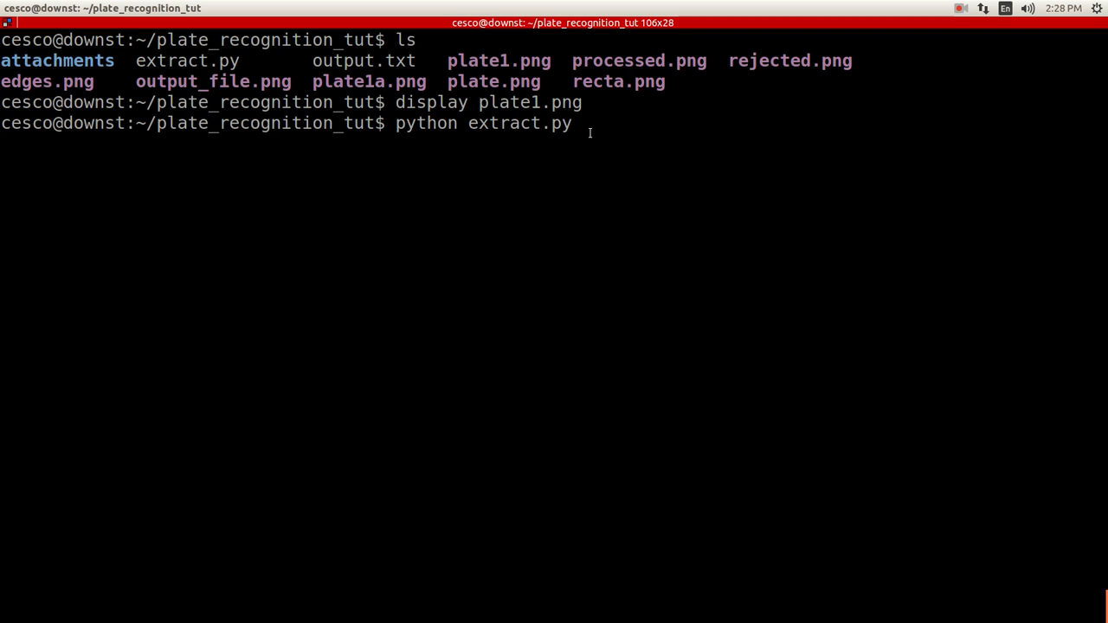
pyautogui.write('p')
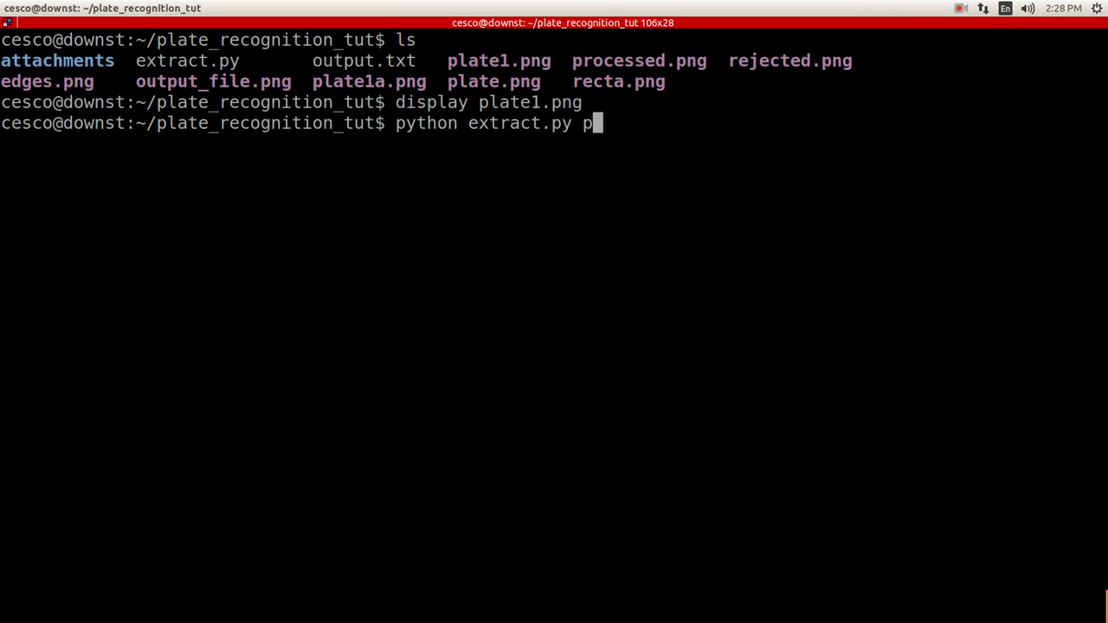
pyautogui.write('late1')
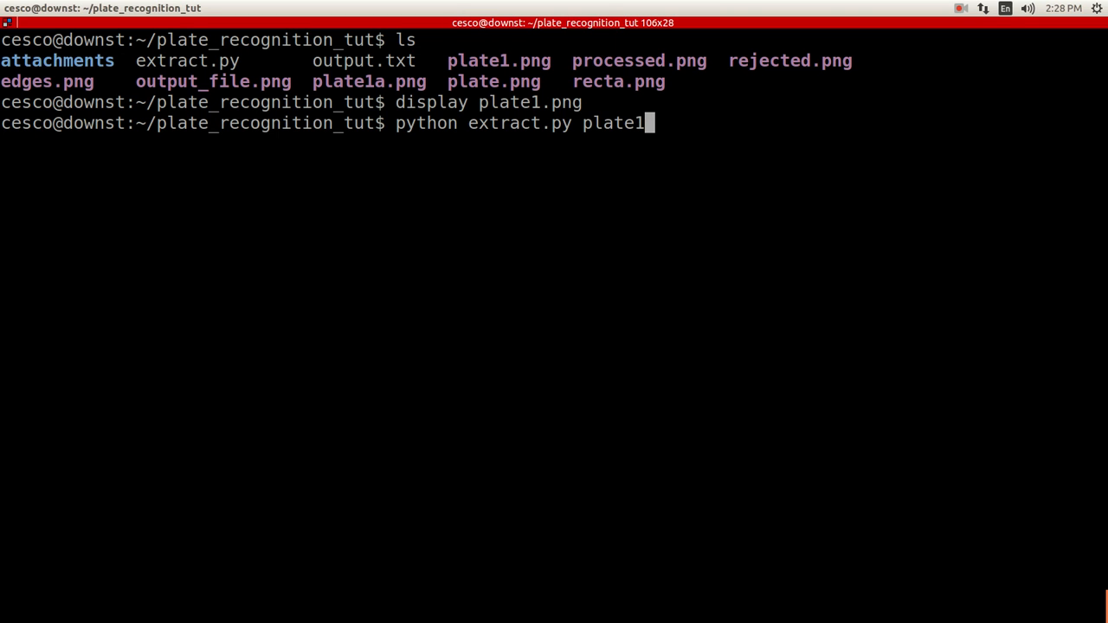
pyautogui.write('.png outpu')
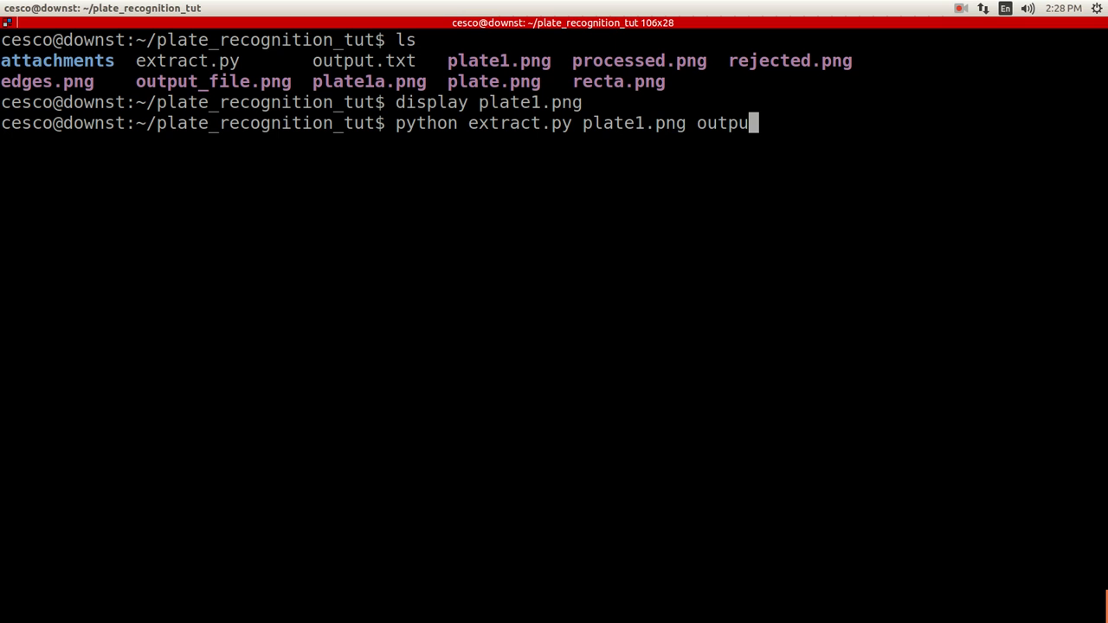
pyautogui.write('t')
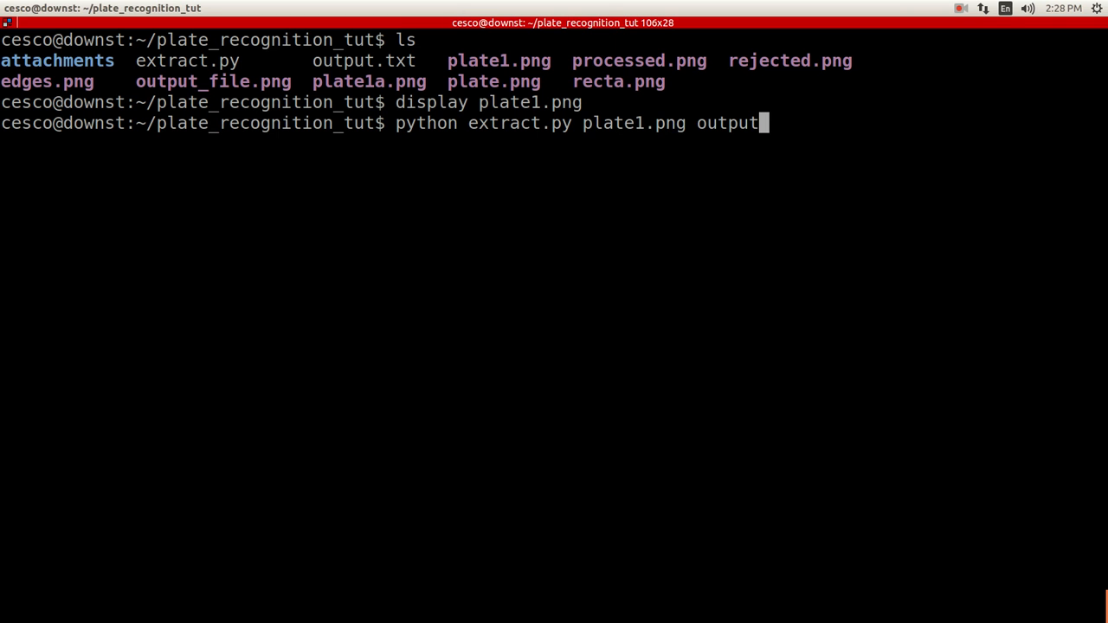
pyautogui.write('_file')
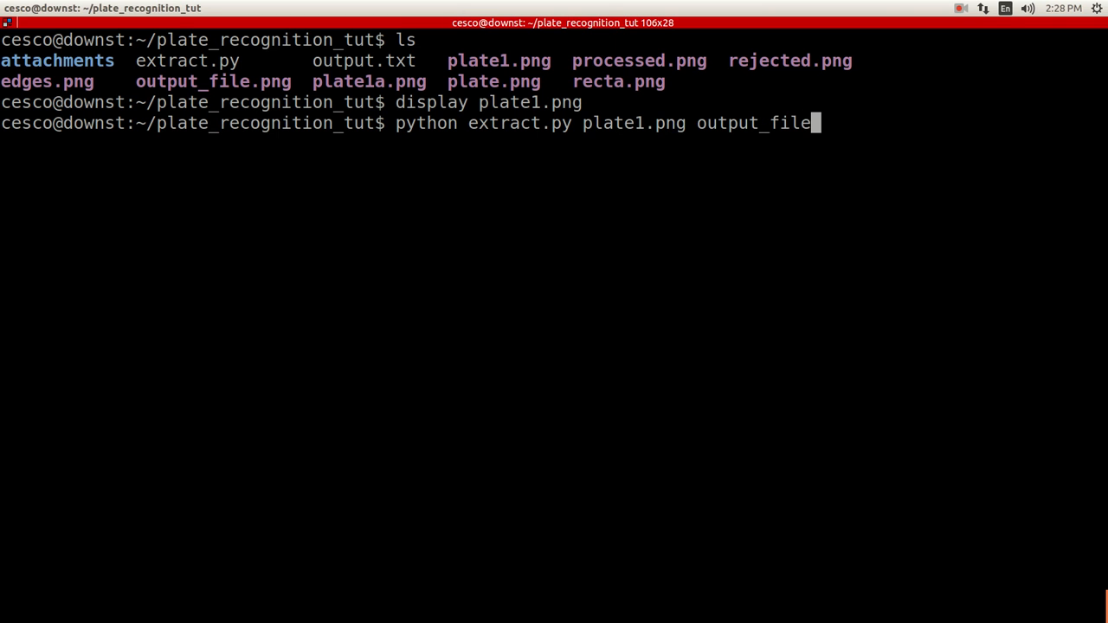
pyautogui.write('.png')
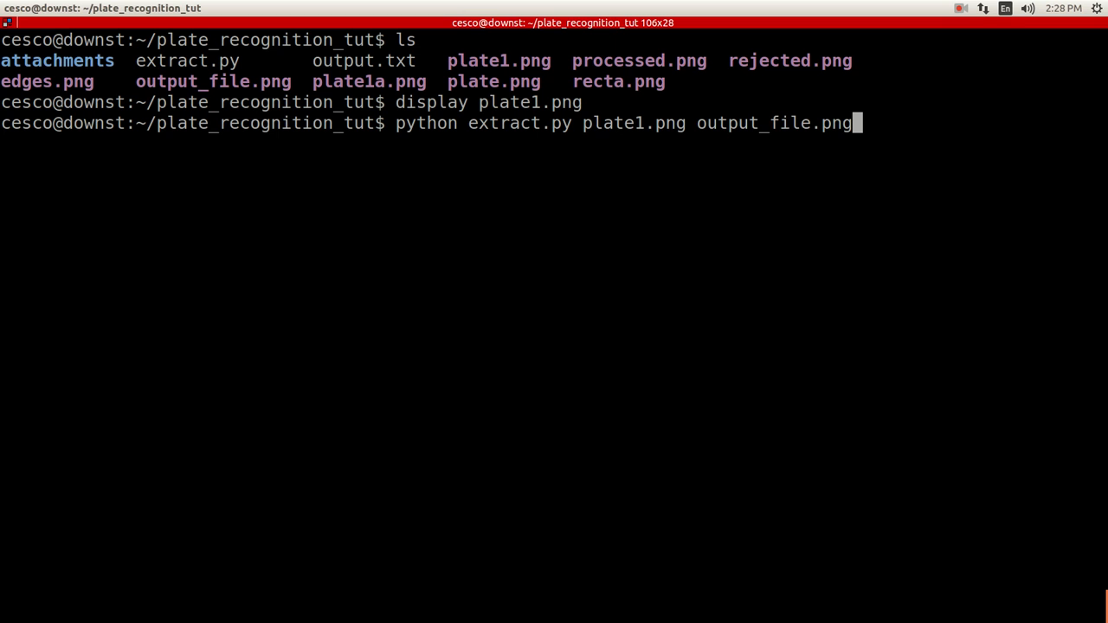
pyautogui.moveTo(787, 242)
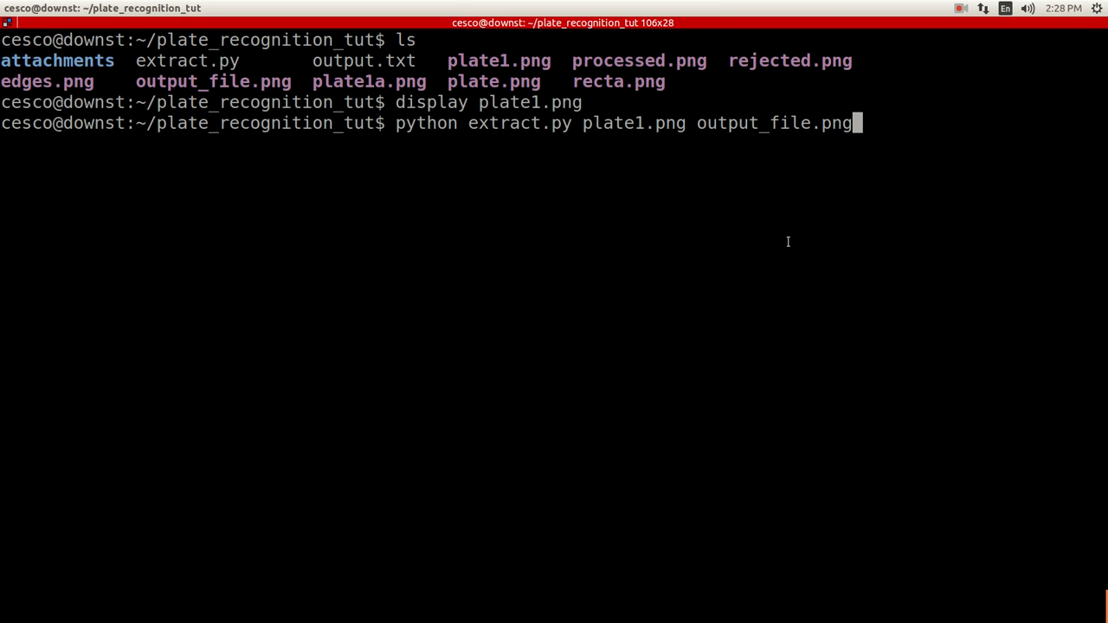
pyautogui.moveTo(763, 226)
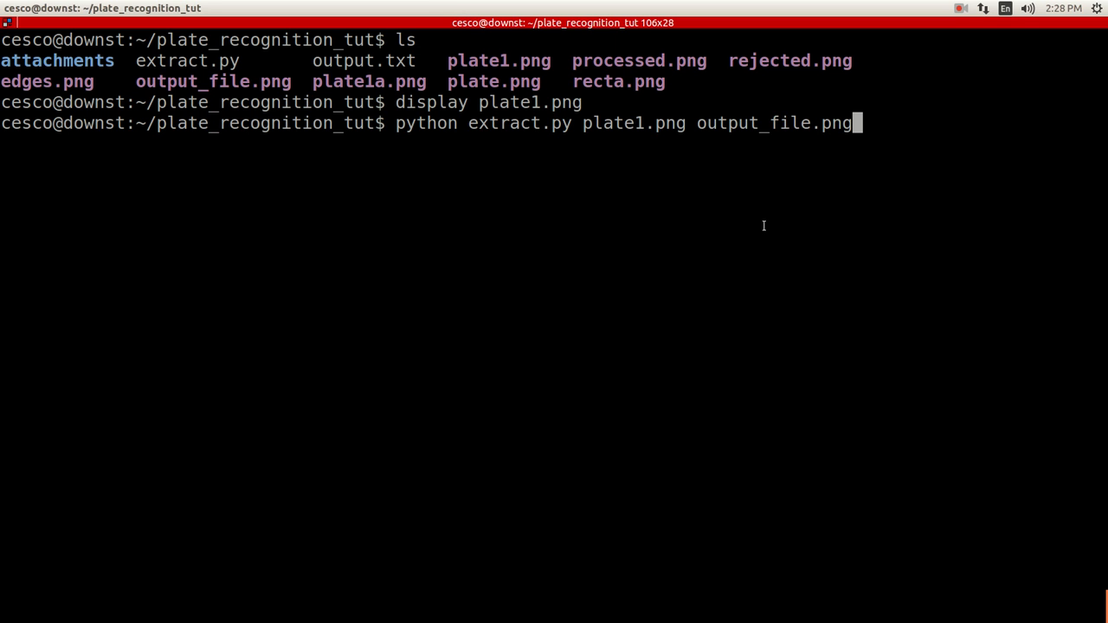
pyautogui.moveTo(809, 231)
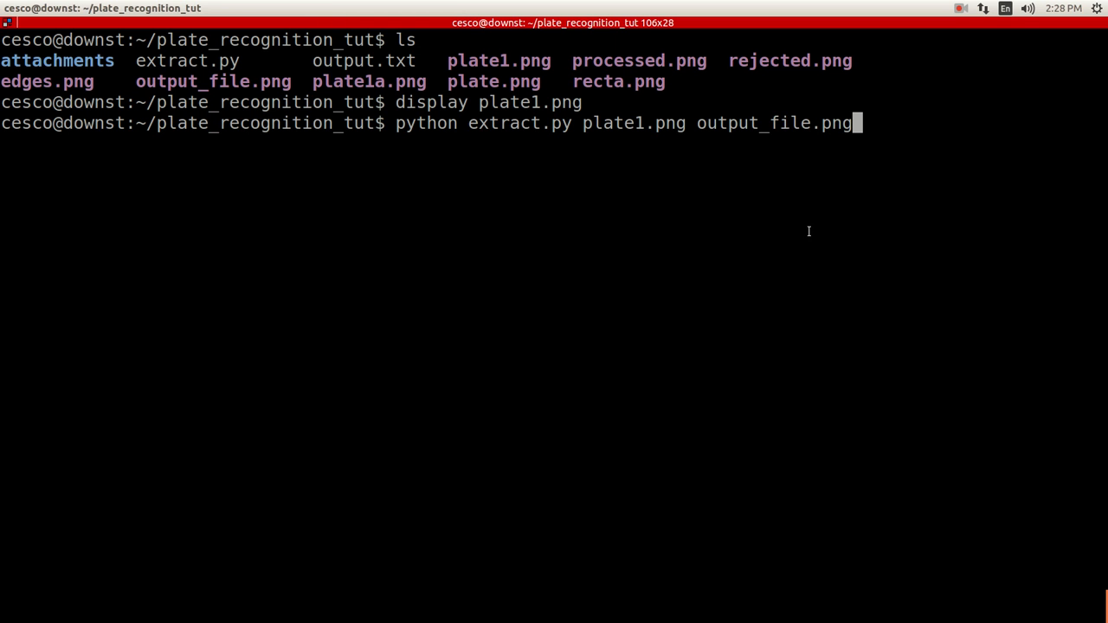
pyautogui.press('Return')
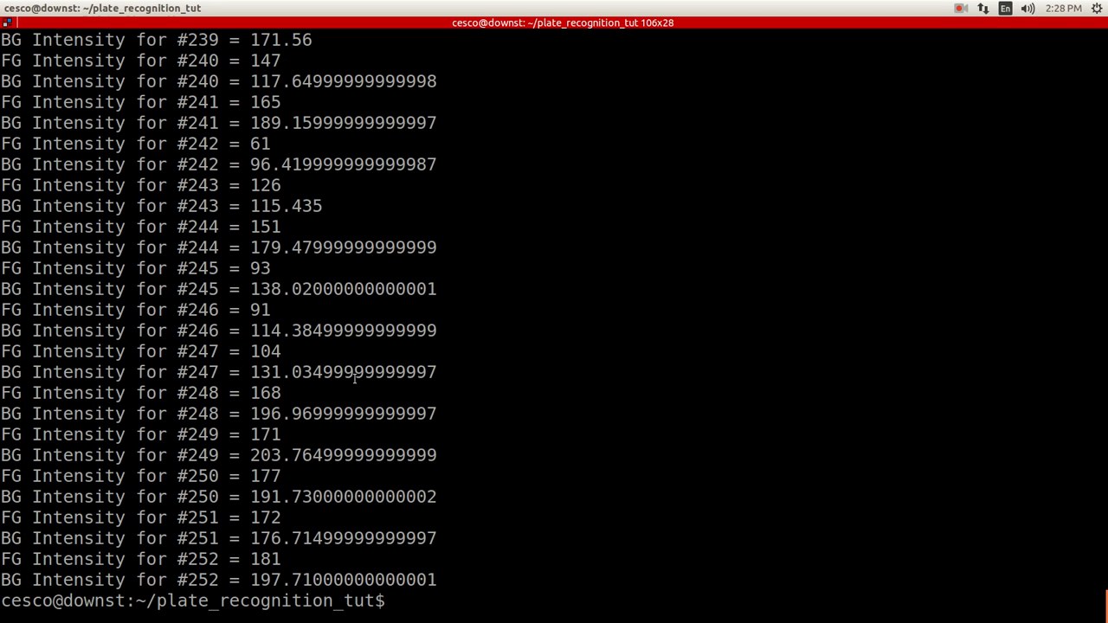
pyautogui.moveTo(348, 590)
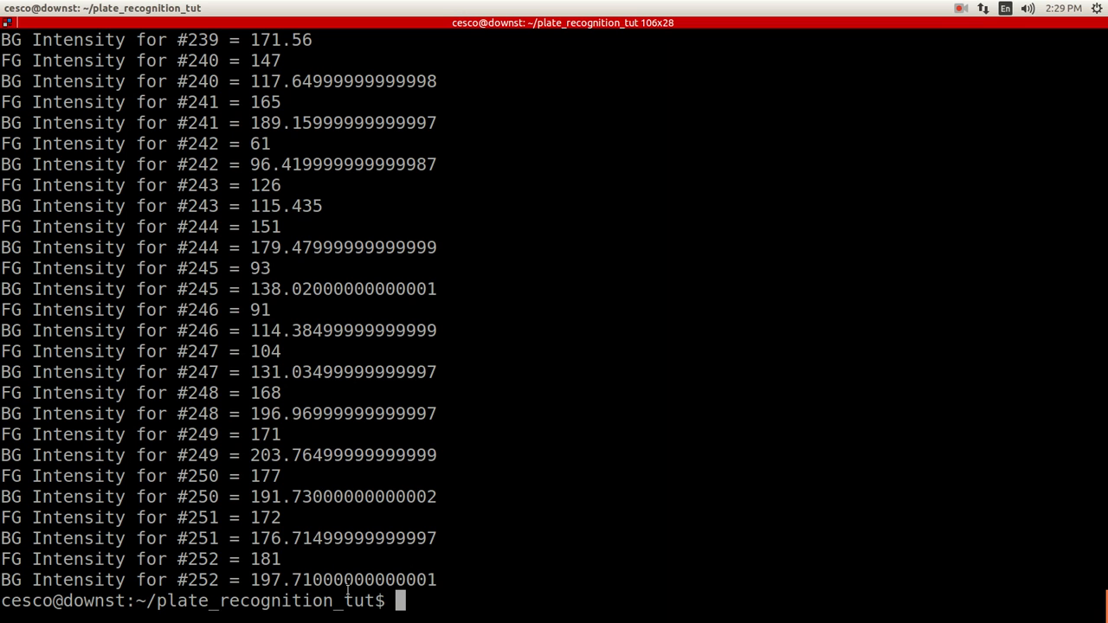
# List the folder files again and display edges.png.
pyautogui.write('ls')
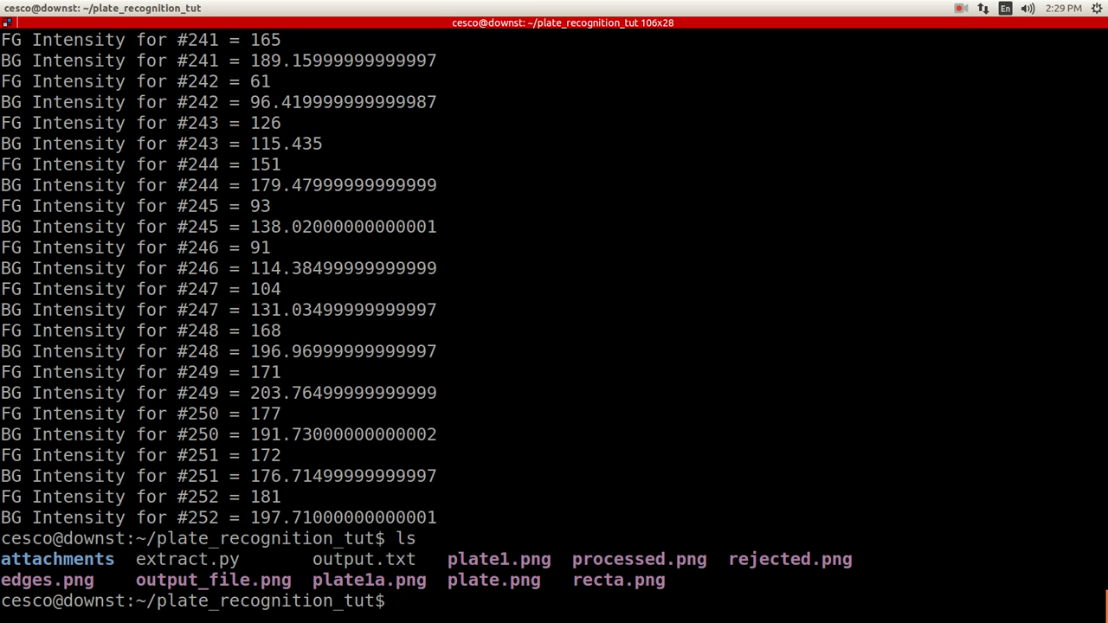
pyautogui.write('display')
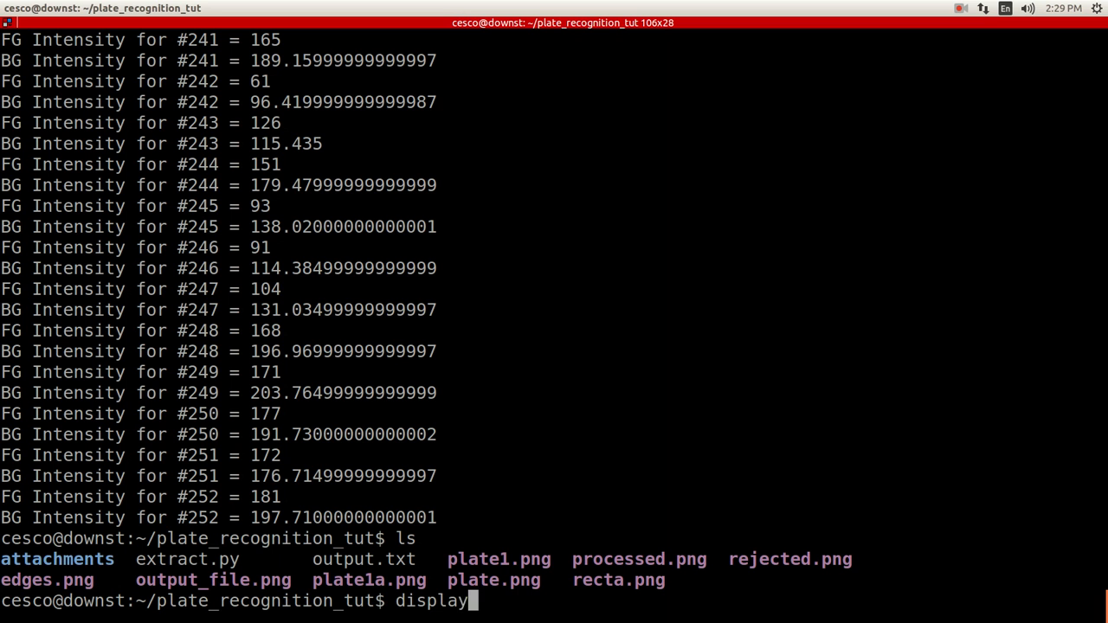
pyautogui.write('edges.p[')
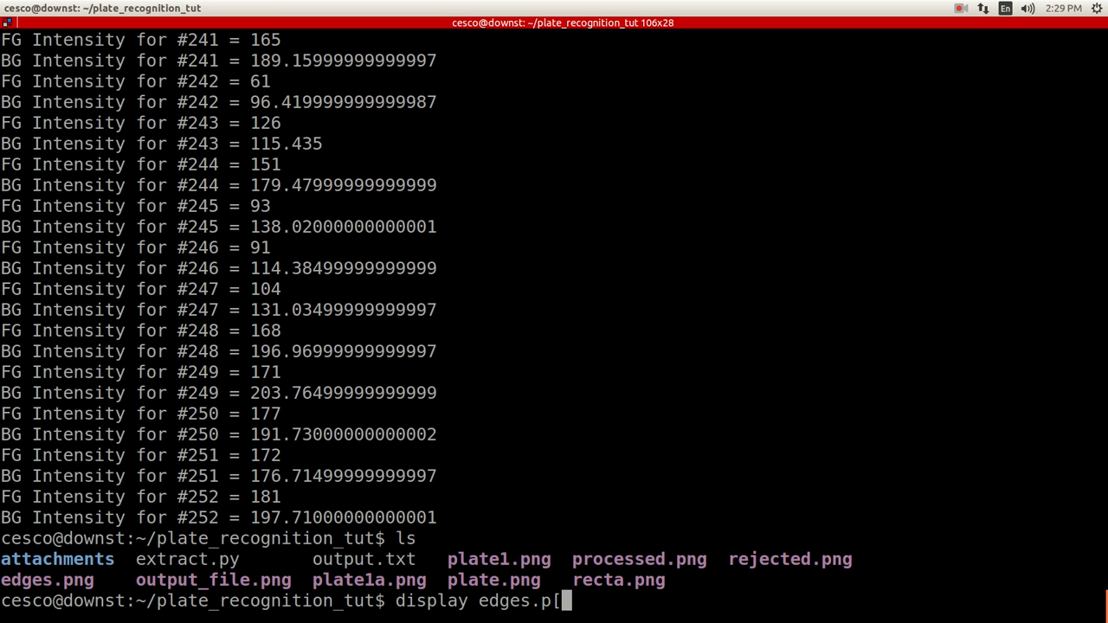
pyautogui.press('Return')
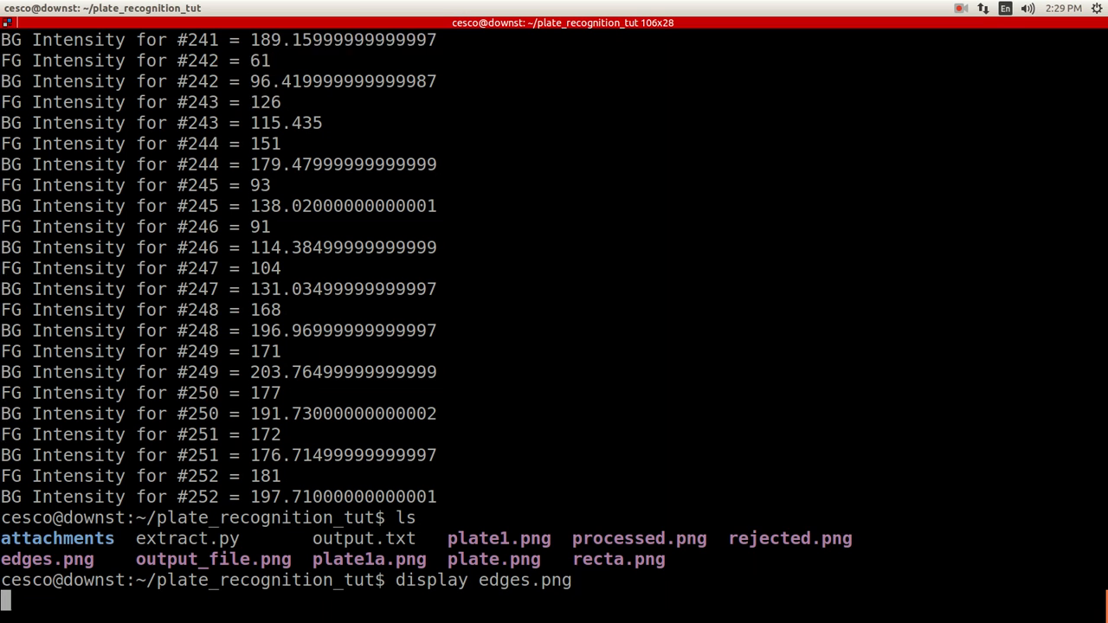
pyautogui.press('Return')
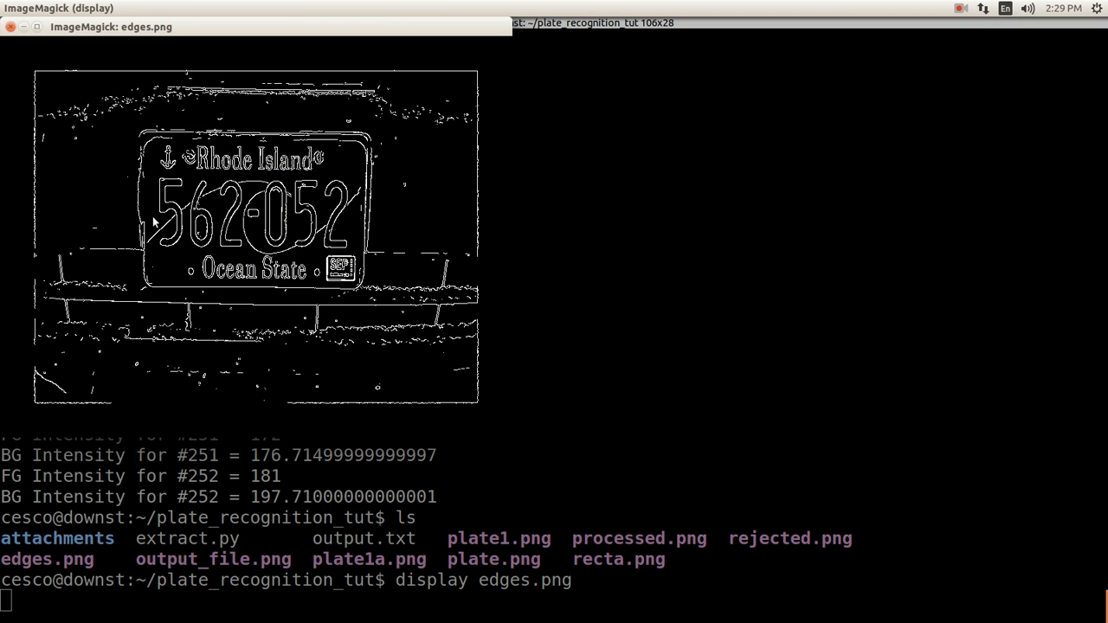
pyautogui.moveTo(250, 101)
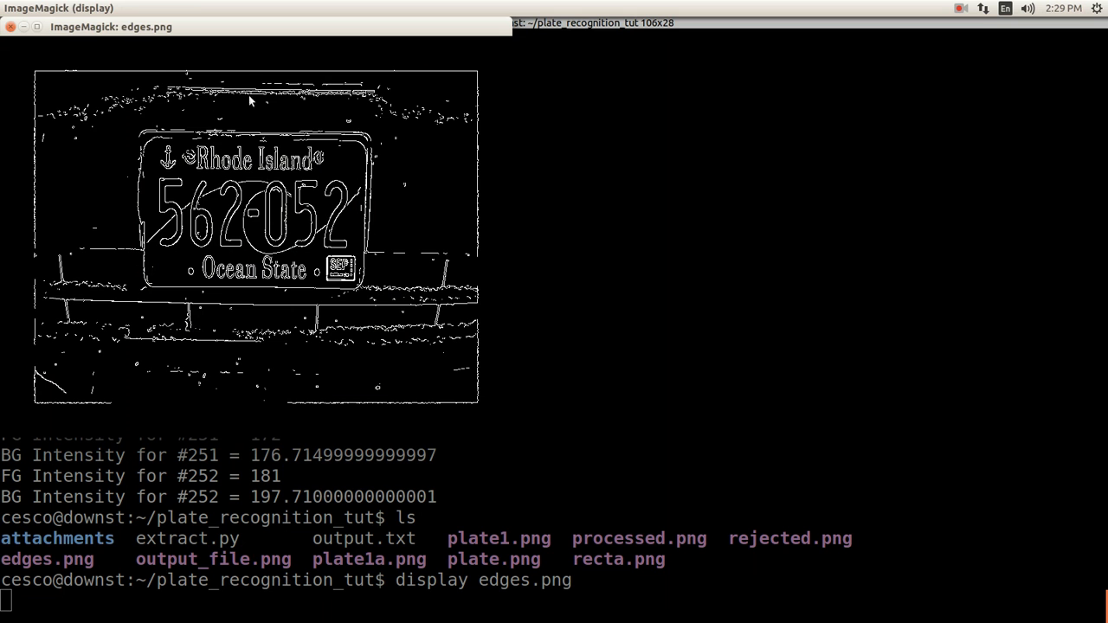
pyautogui.moveTo(54, 139)
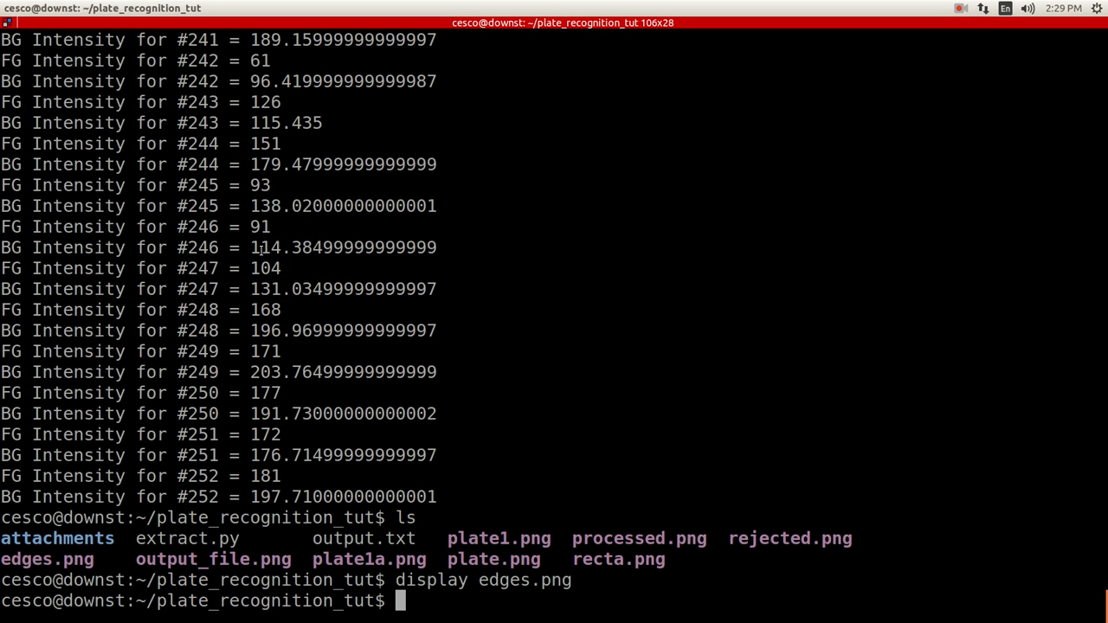
pyautogui.write('display')
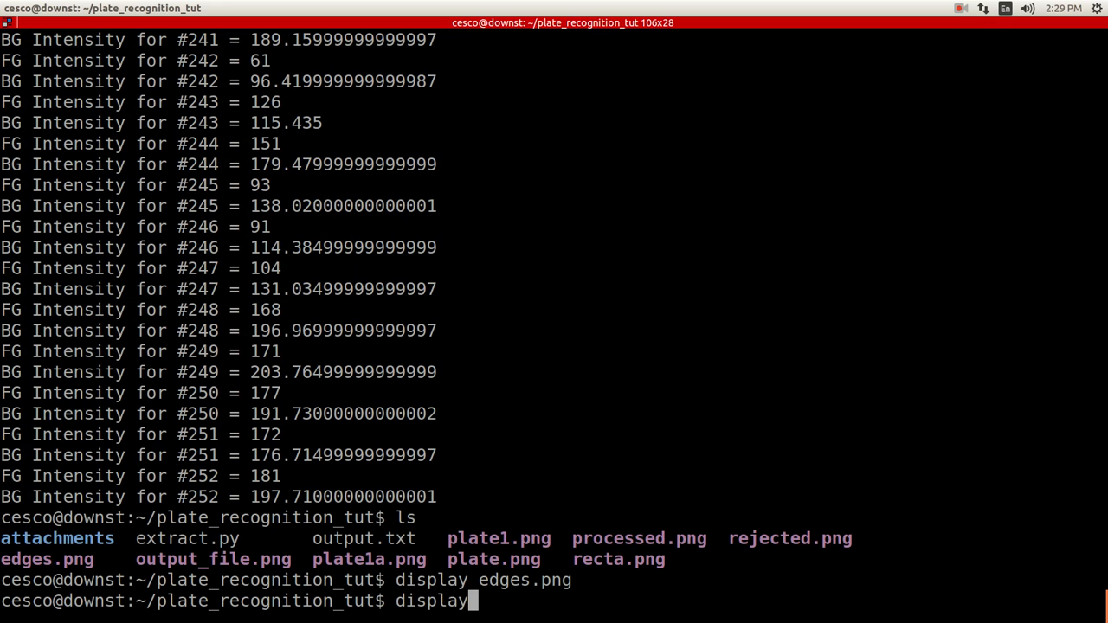
pyautogui.write('p')
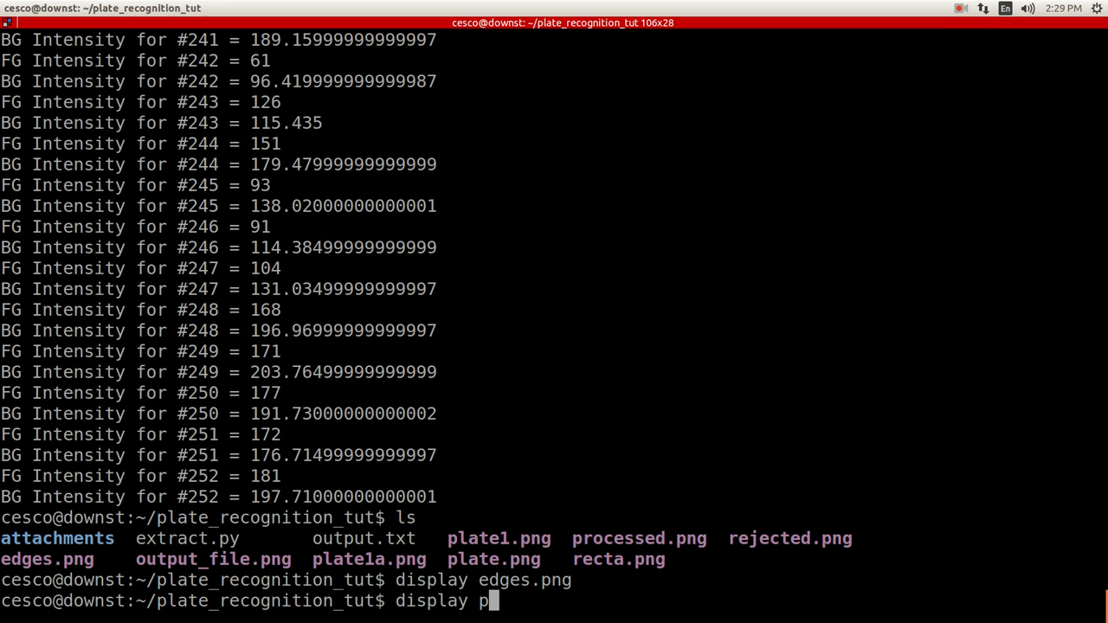
pyautogui.write('roce')
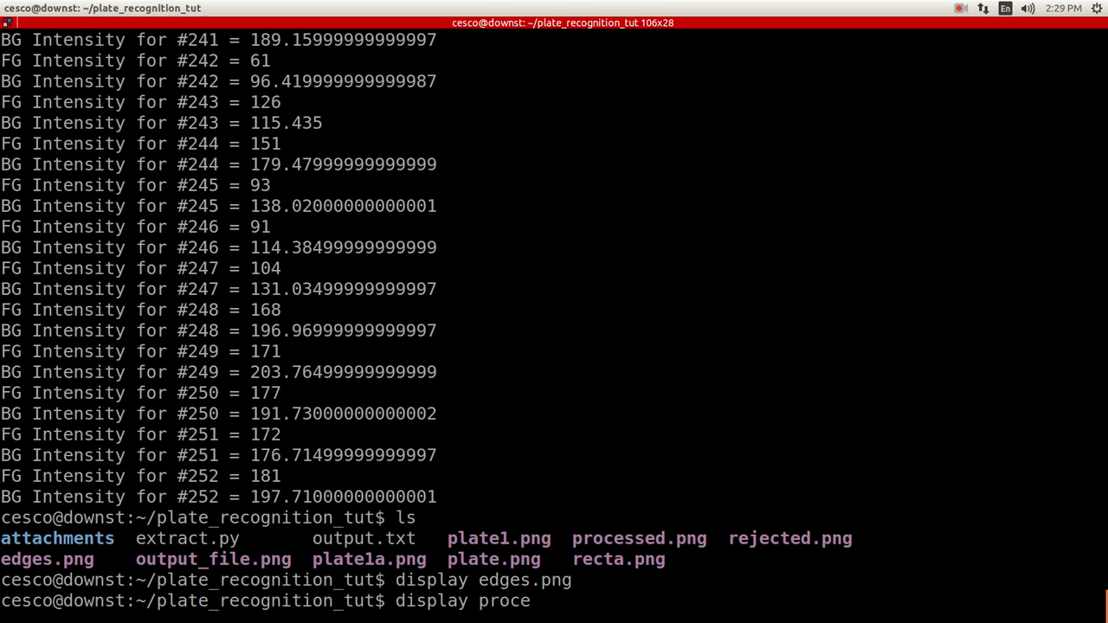
pyautogui.write('s')
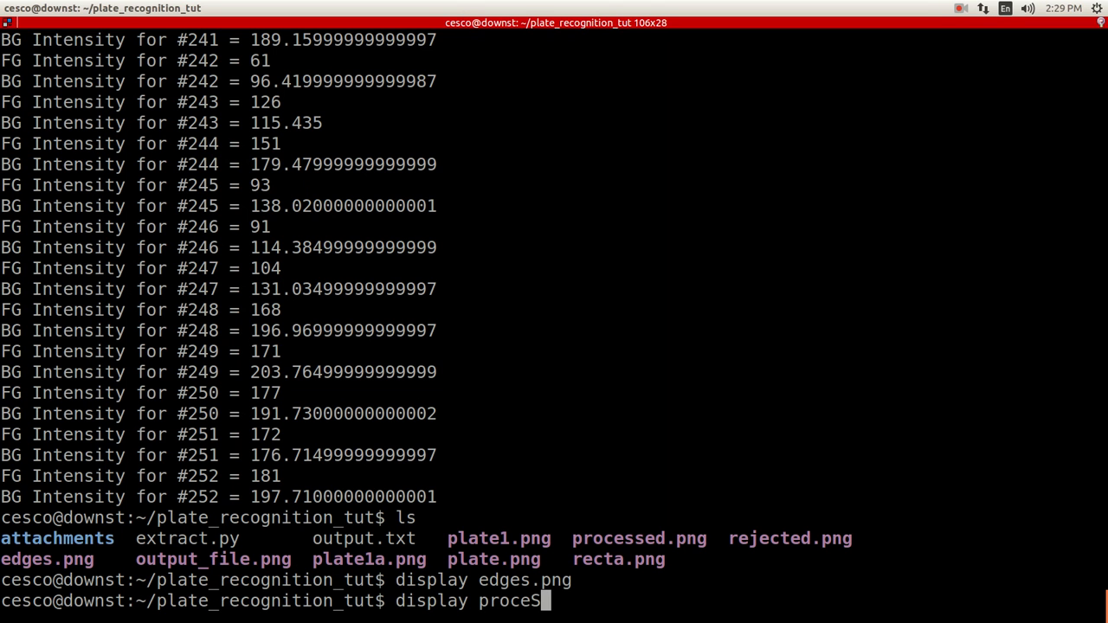
pyautogui.press('BackSpace')
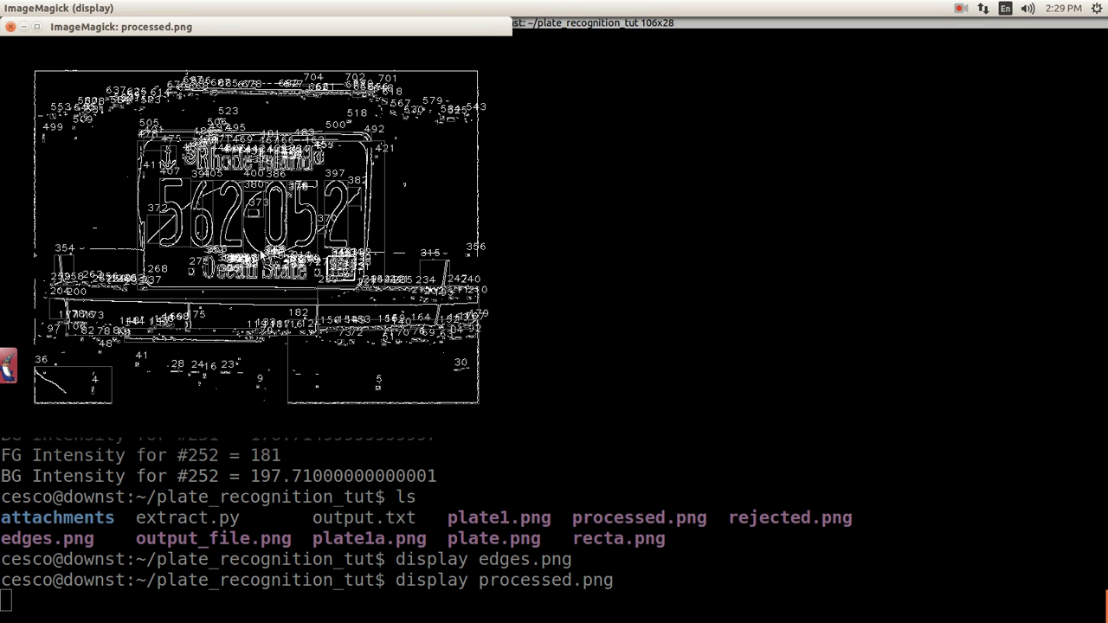
pyautogui.moveTo(173, 240)
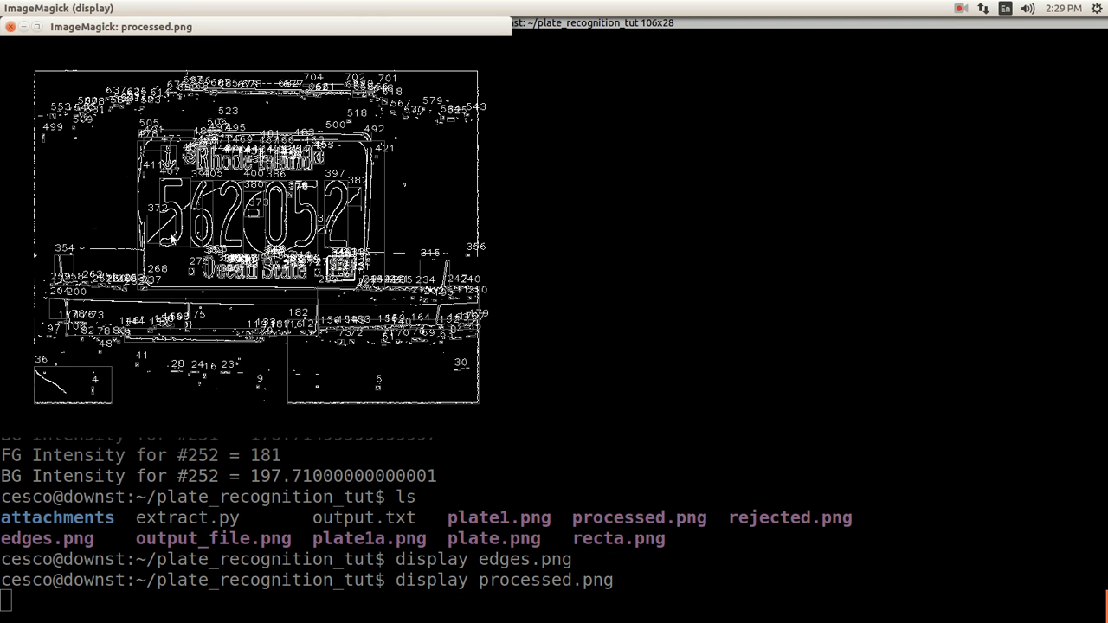
pyautogui.moveTo(181, 58)
pyautogui.write('disp')
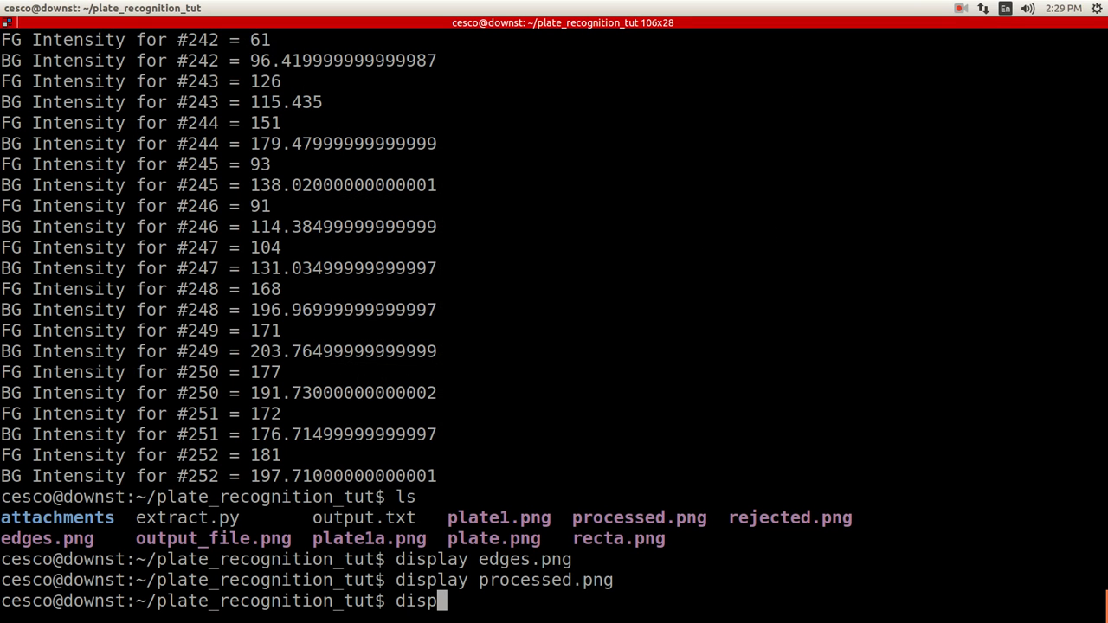
# View rejected.png with its numbered rejected contours, then close the window.
pyautogui.write('r')
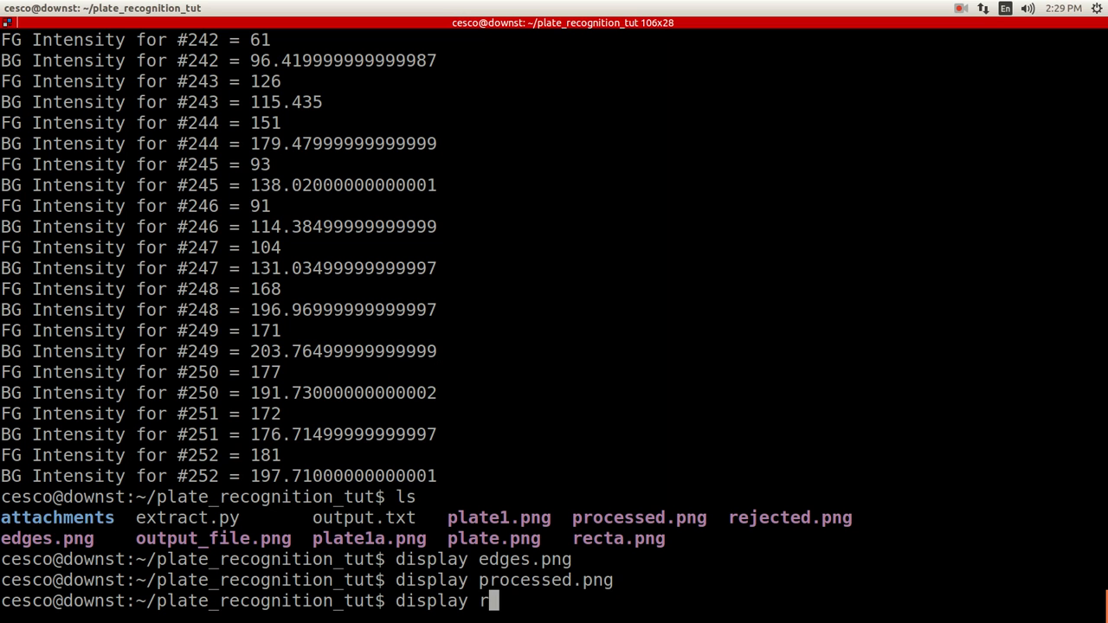
pyautogui.write('ejected.png')
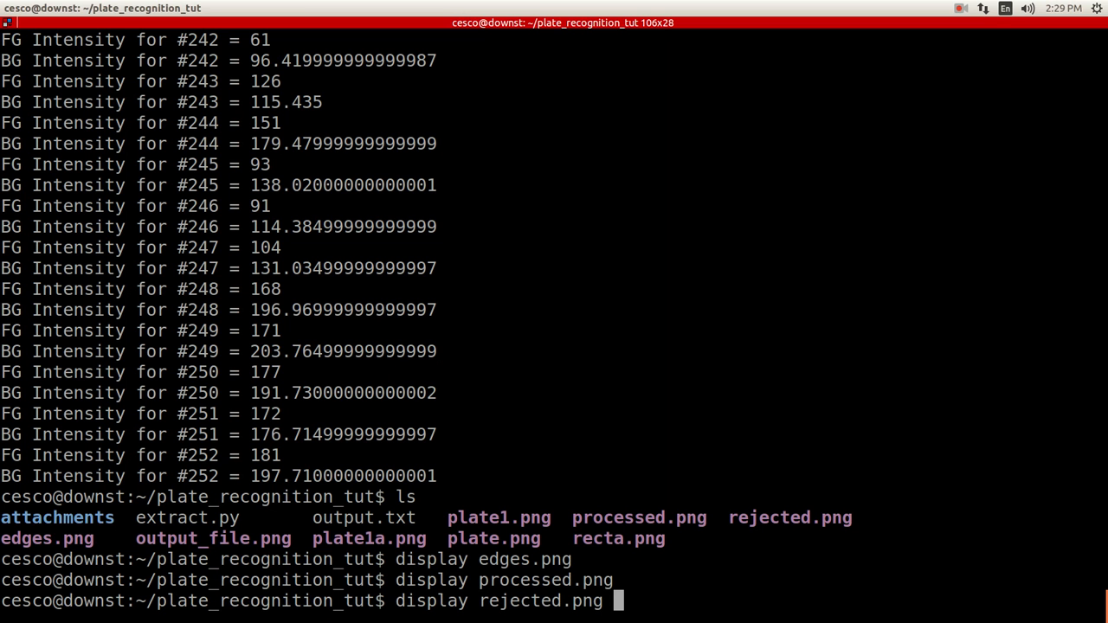
pyautogui.press('Return')
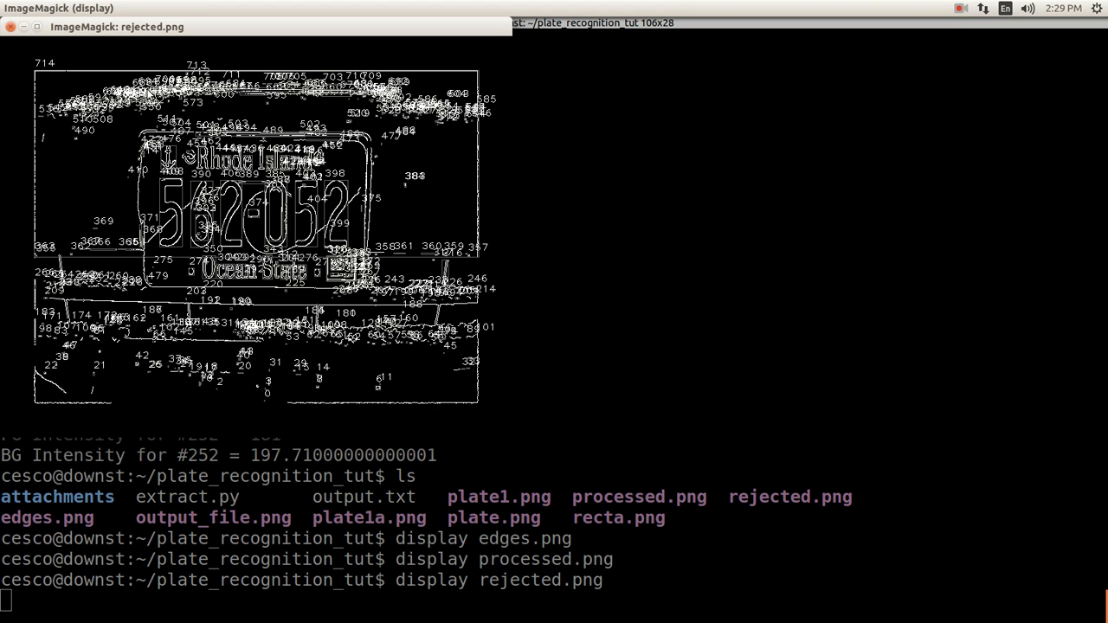
pyautogui.moveTo(304, 357)
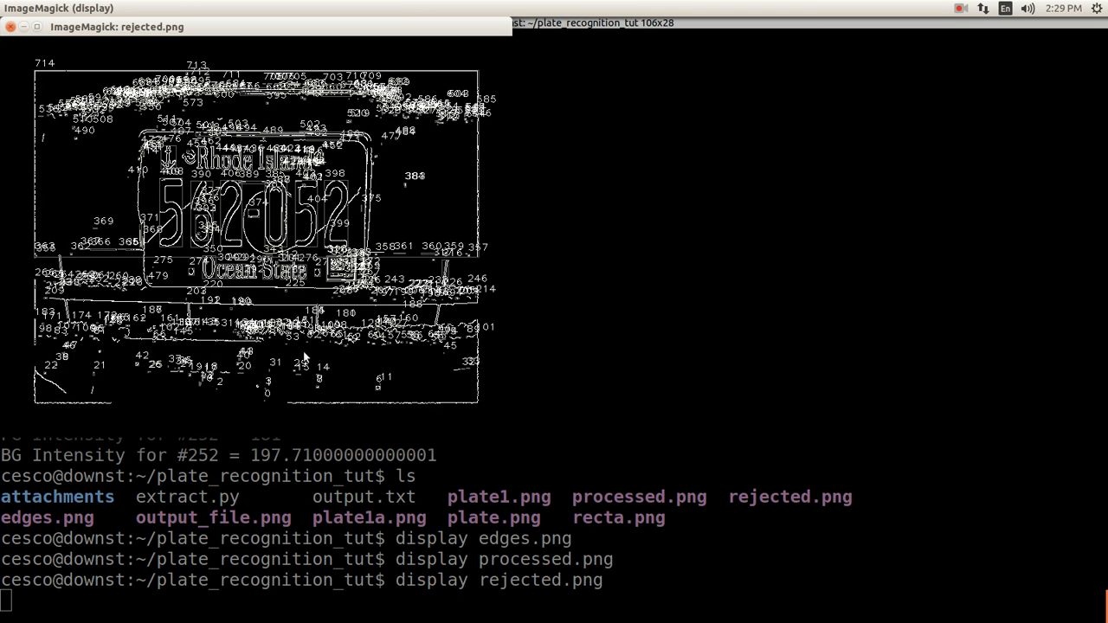
pyautogui.moveTo(449, 342)
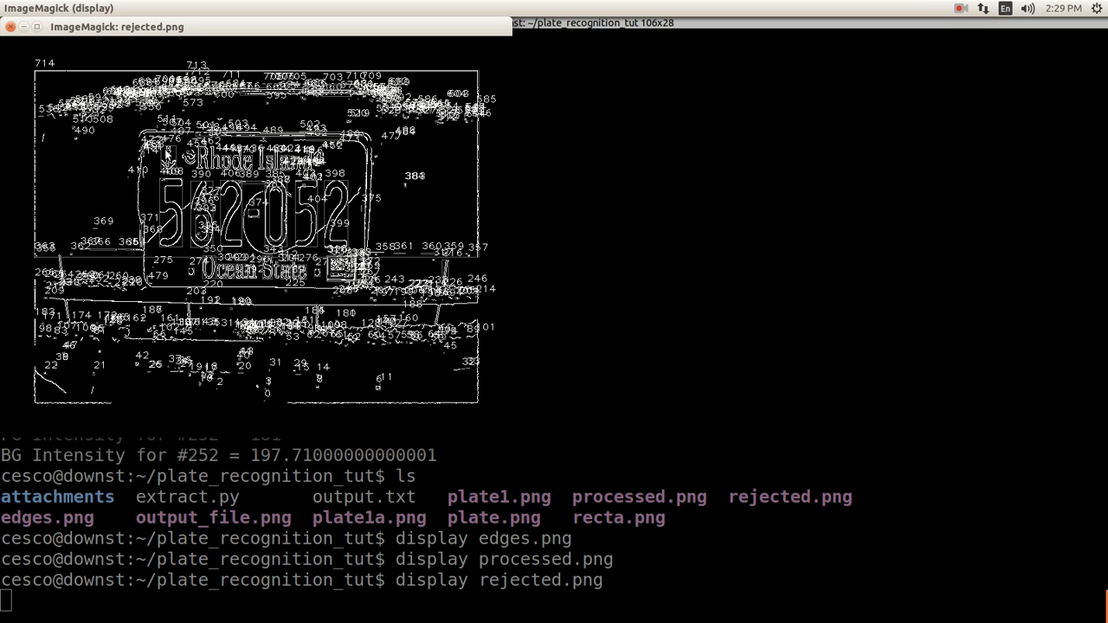
pyautogui.moveTo(174, 46)
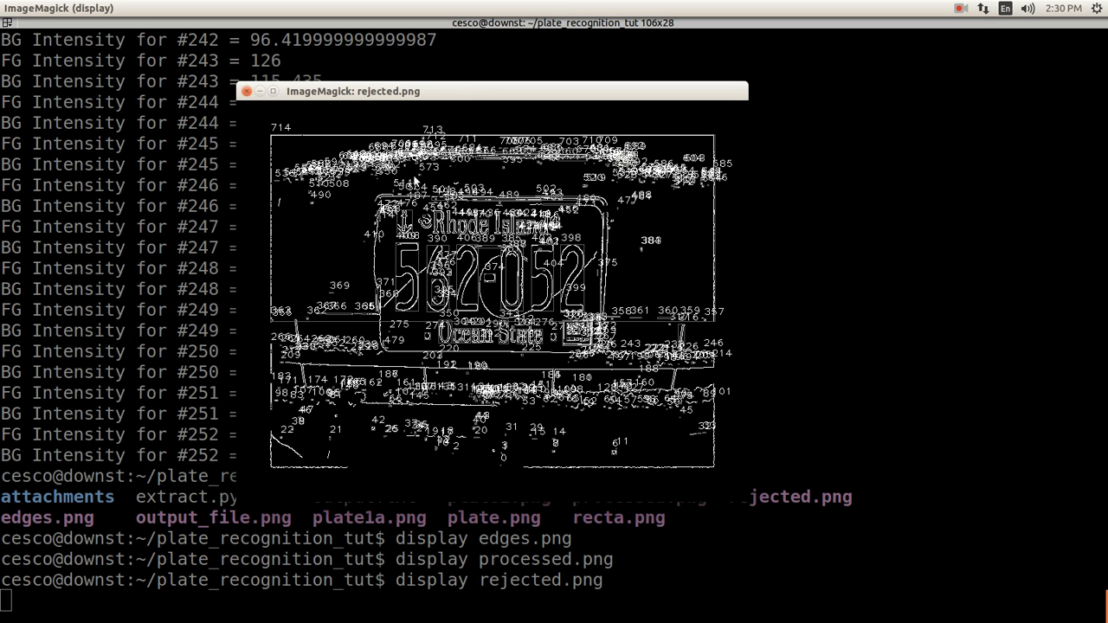
pyautogui.moveTo(305, 144)
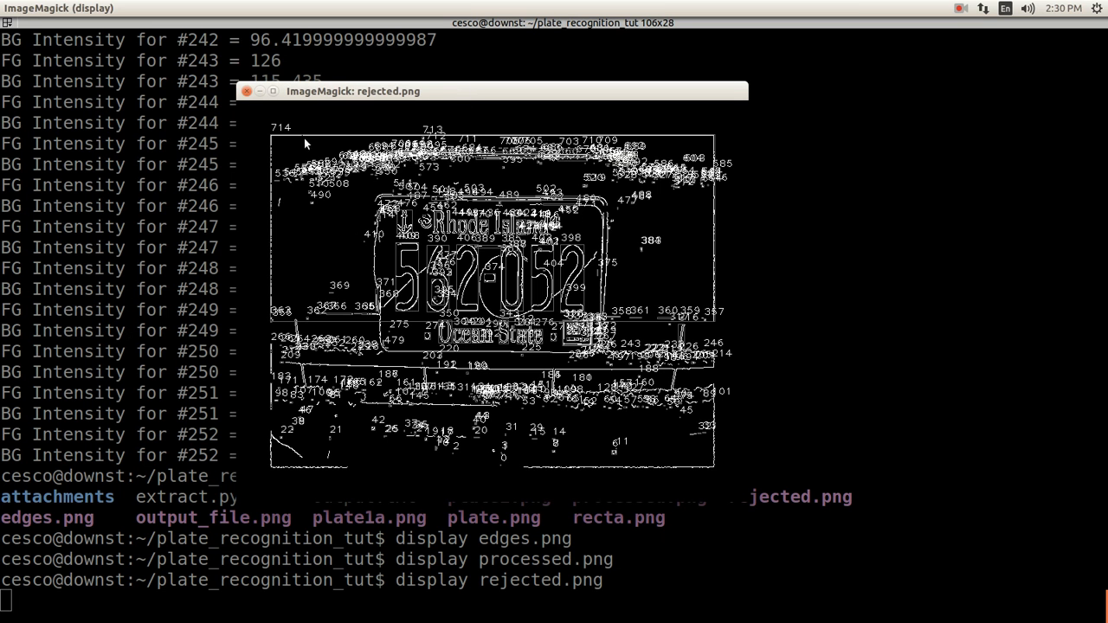
pyautogui.moveTo(247, 104)
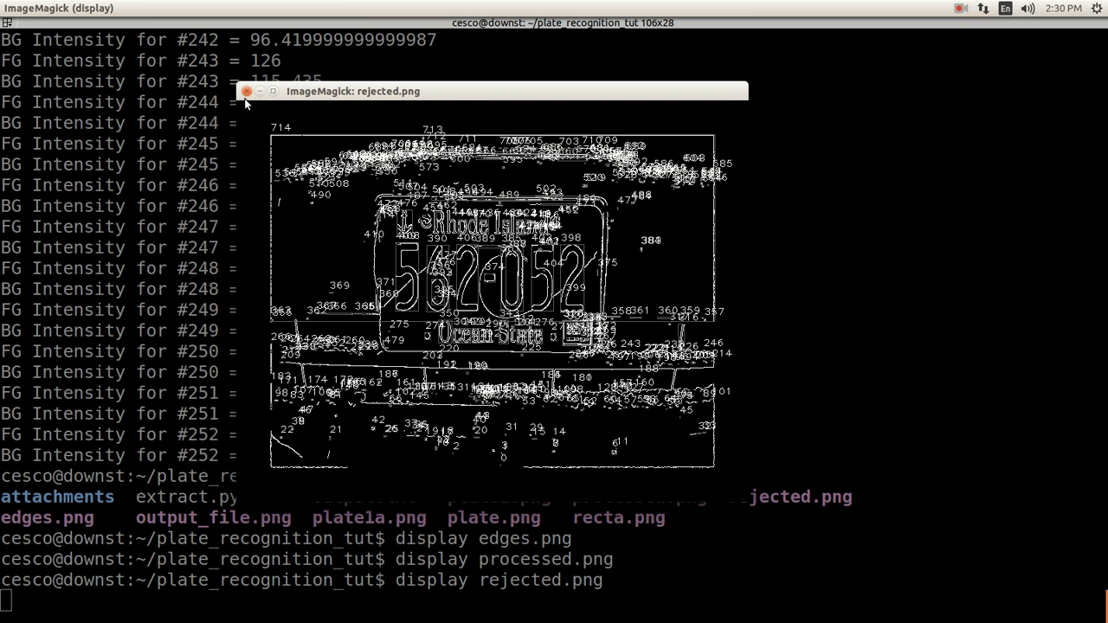
pyautogui.click(247, 91)
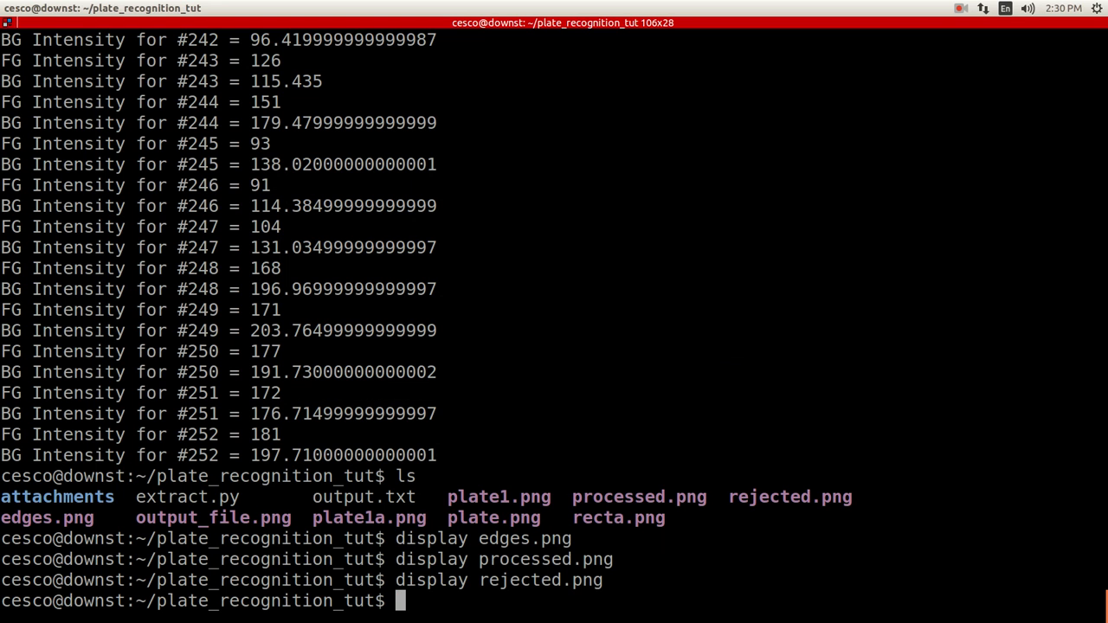
pyautogui.write('display')
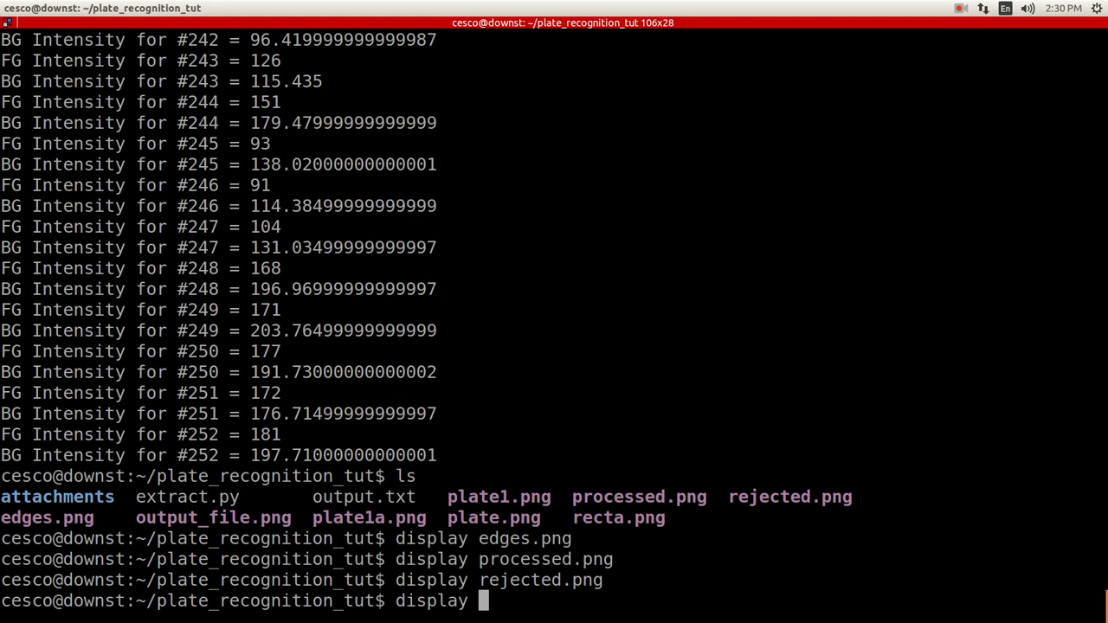
pyautogui.write('ou')
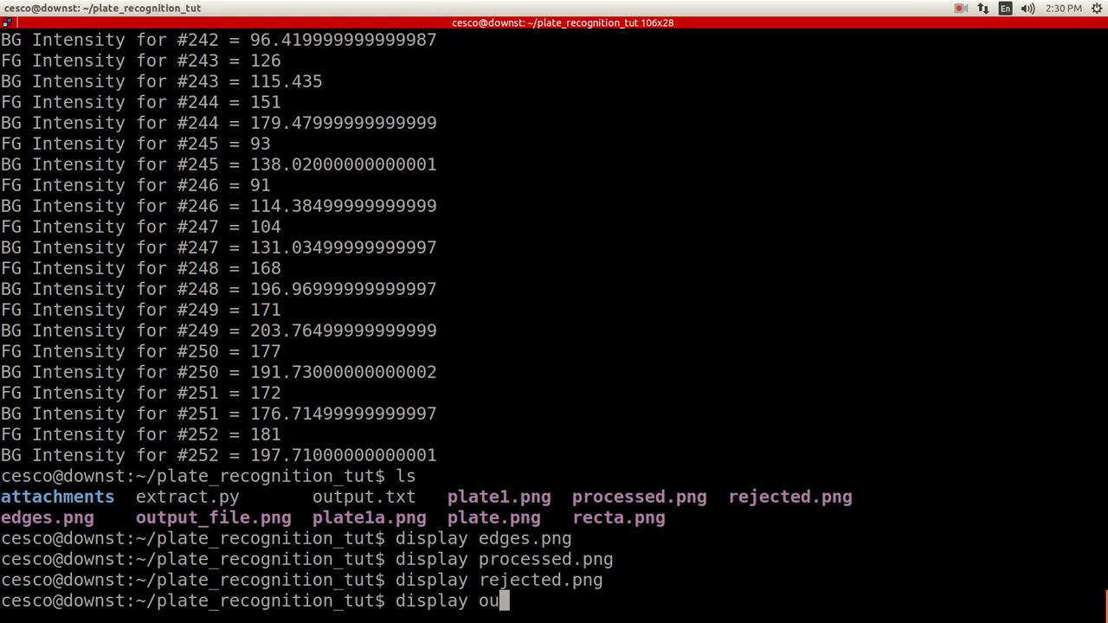
pyautogui.write('t')
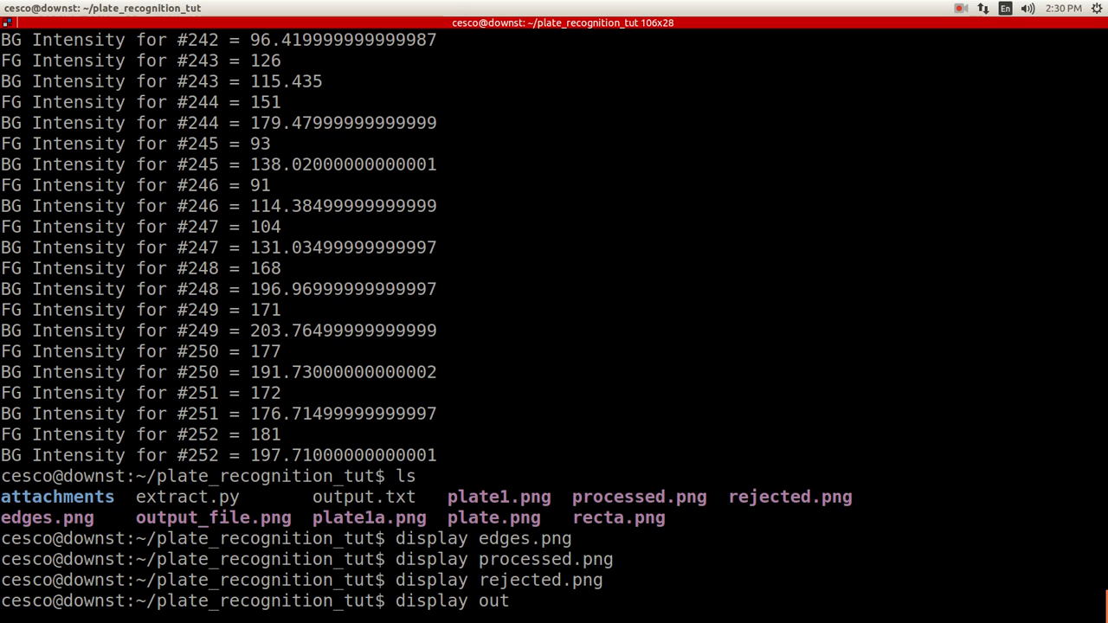
pyautogui.write('put_file.png')
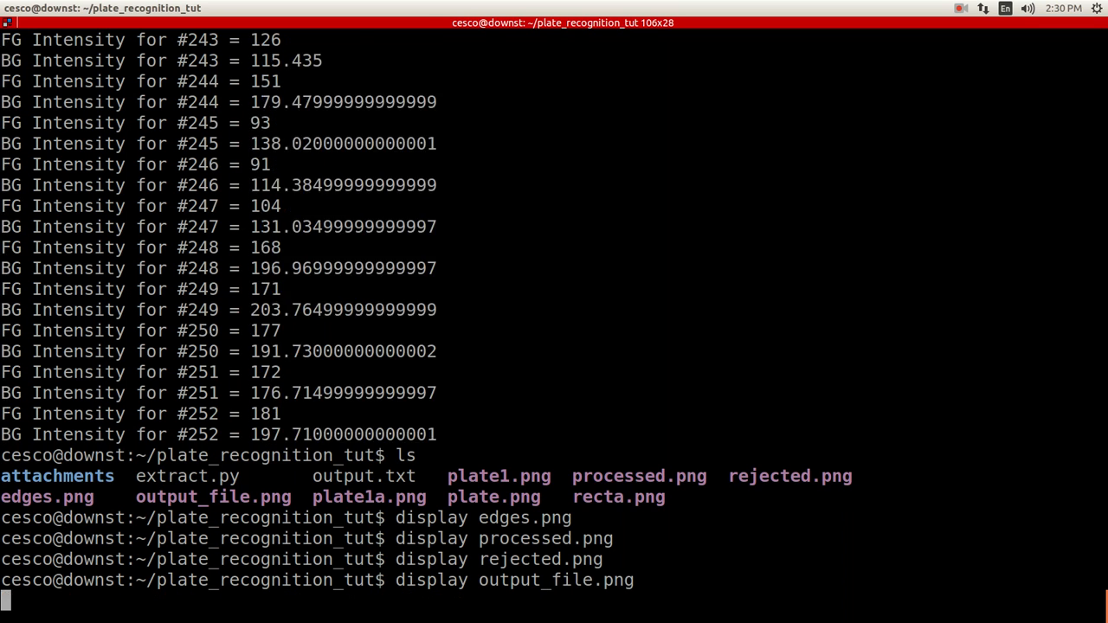
pyautogui.press('Return')
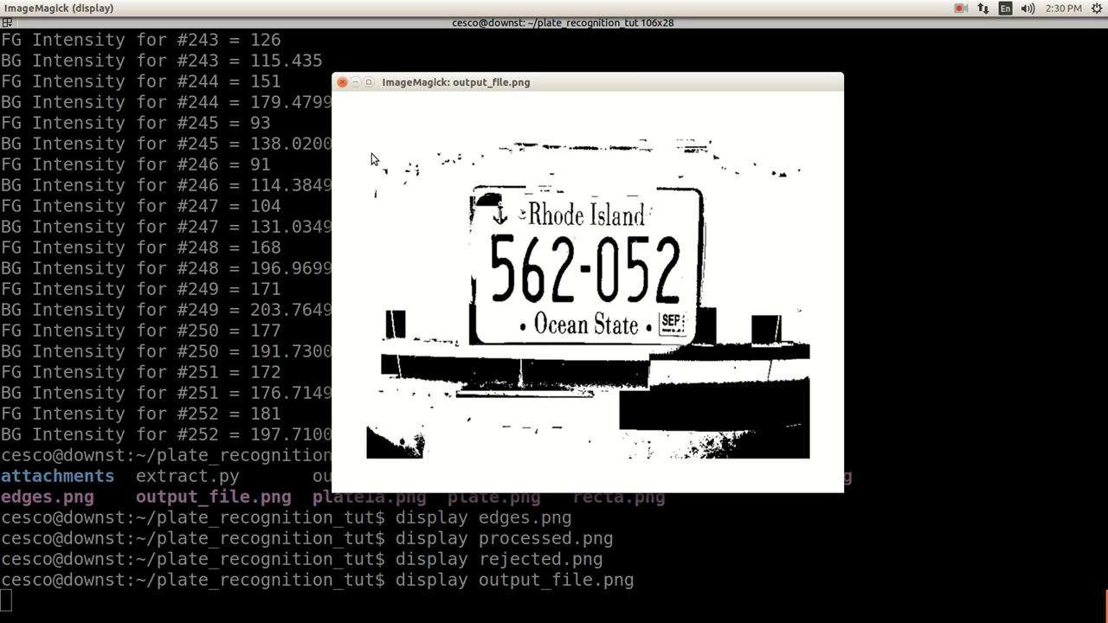
pyautogui.moveTo(503, 302)
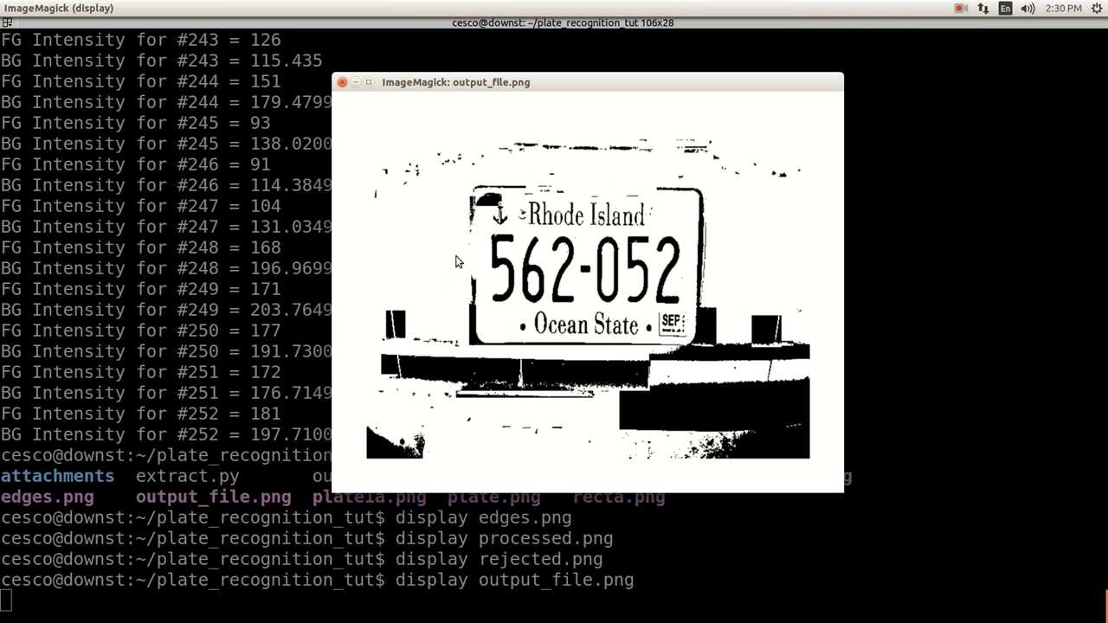
pyautogui.moveTo(554, 299)
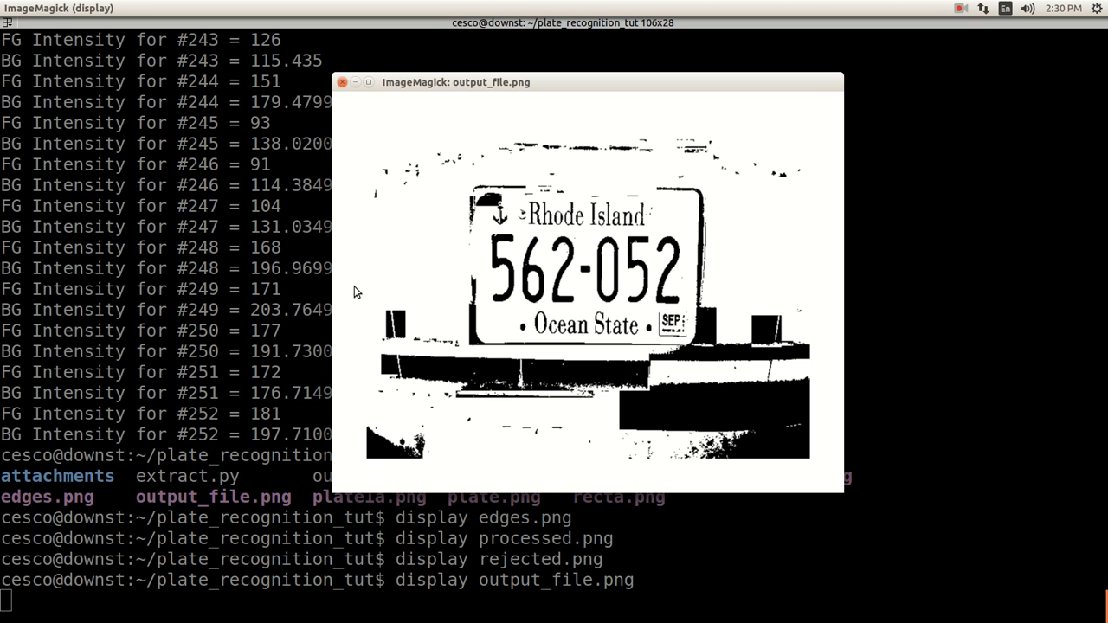
pyautogui.moveTo(461, 310)
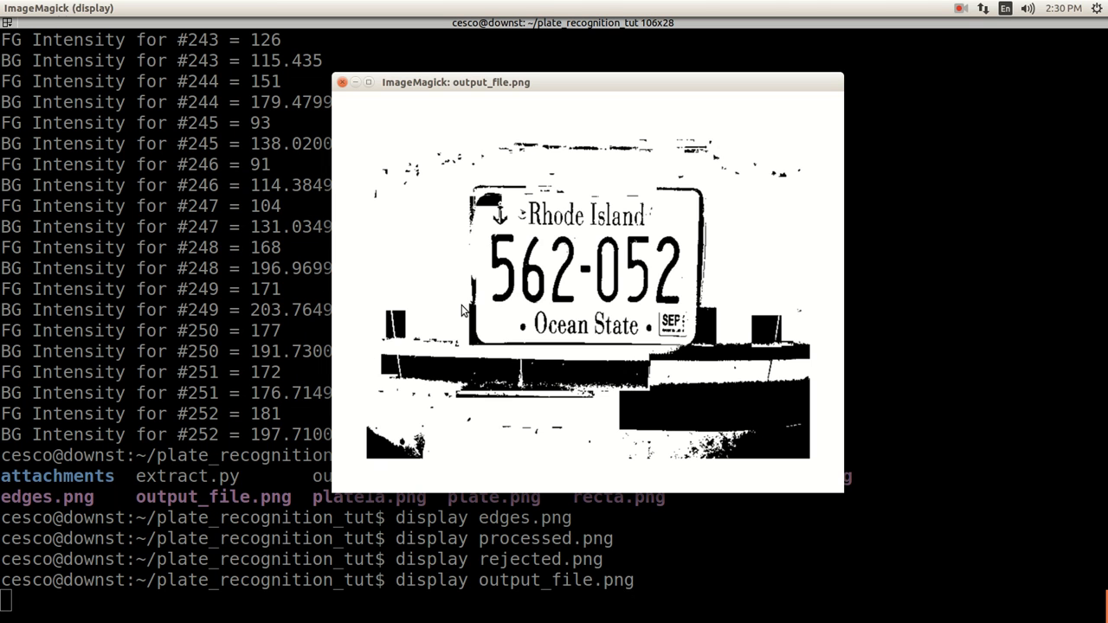
pyautogui.moveTo(680, 261)
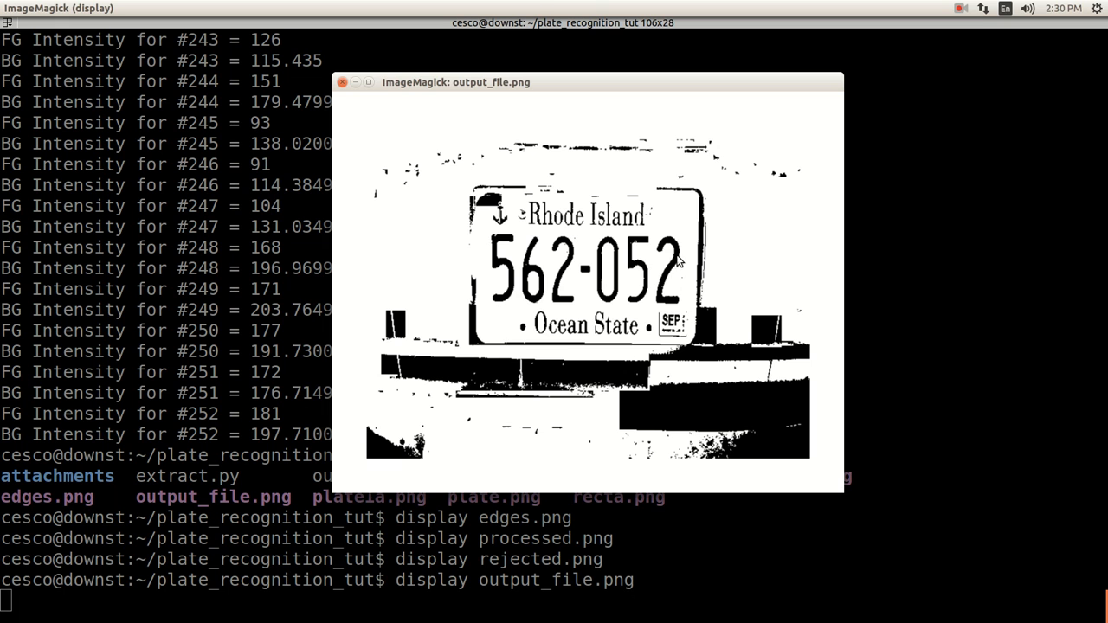
pyautogui.moveTo(677, 314)
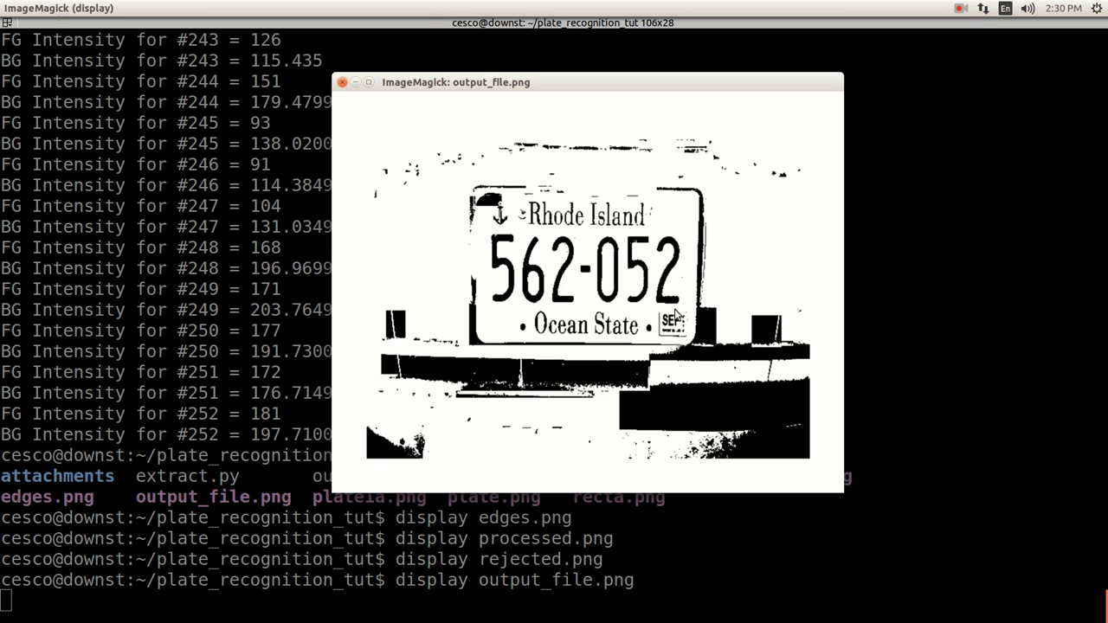
pyautogui.moveTo(658, 222)
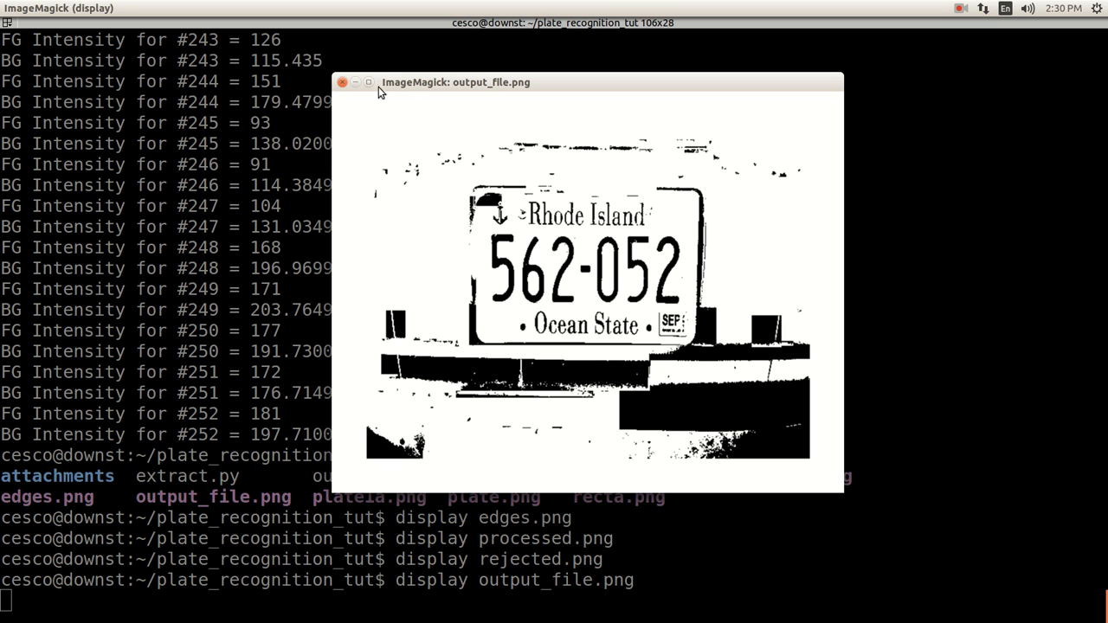
pyautogui.click(343, 82)
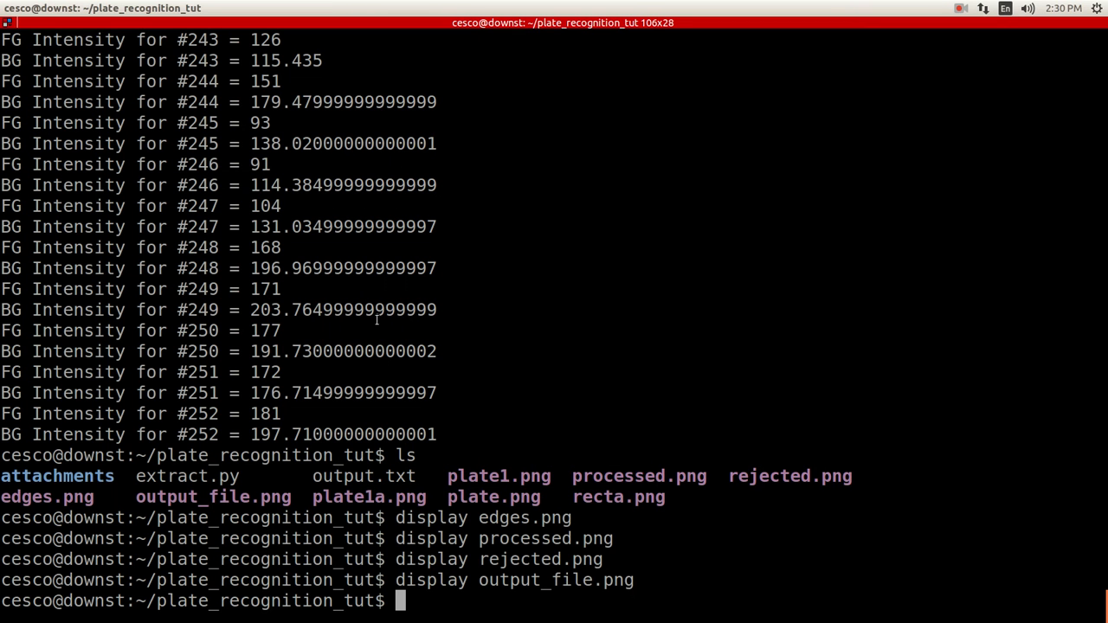
# Run 'tesseract output_file.png output' on the enhanced plate image.
pyautogui.write('te')
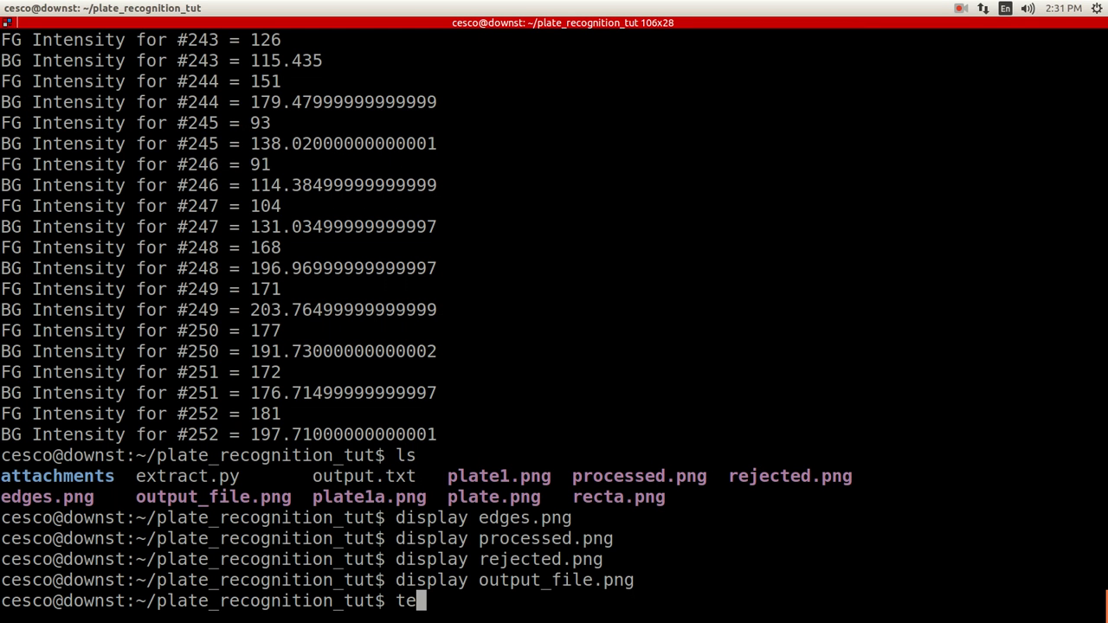
pyautogui.write('sserat')
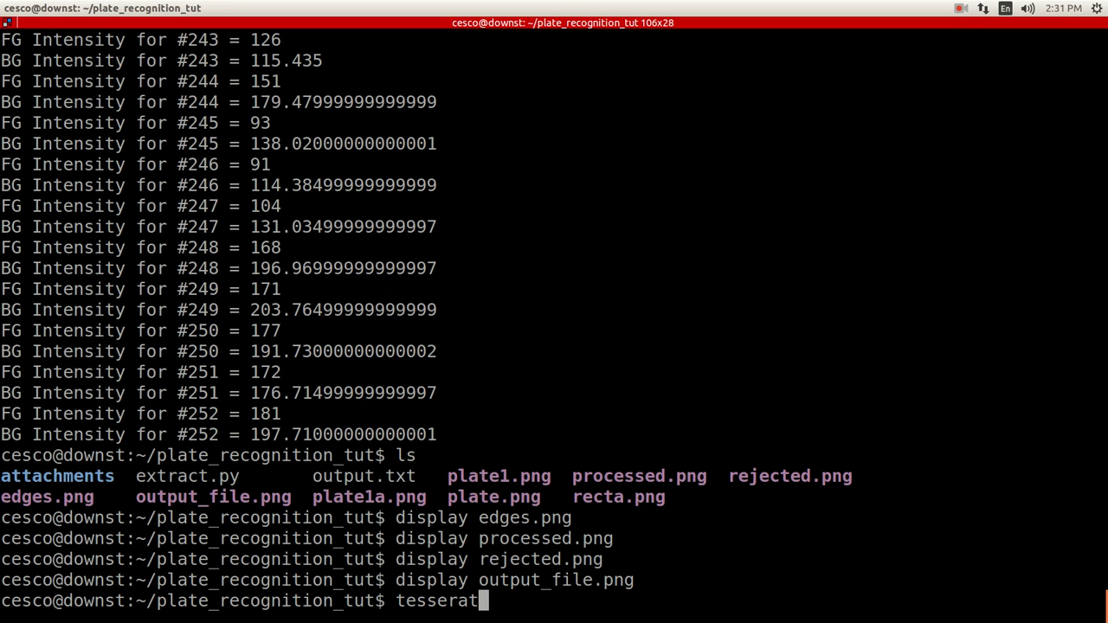
pyautogui.write('"t "')
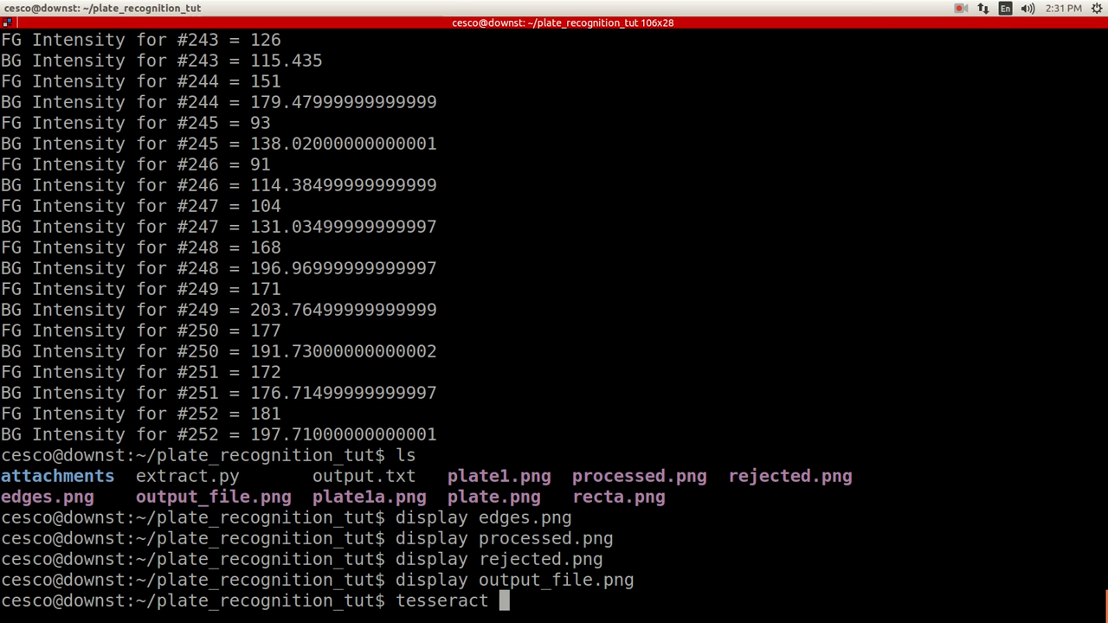
pyautogui.write('o')
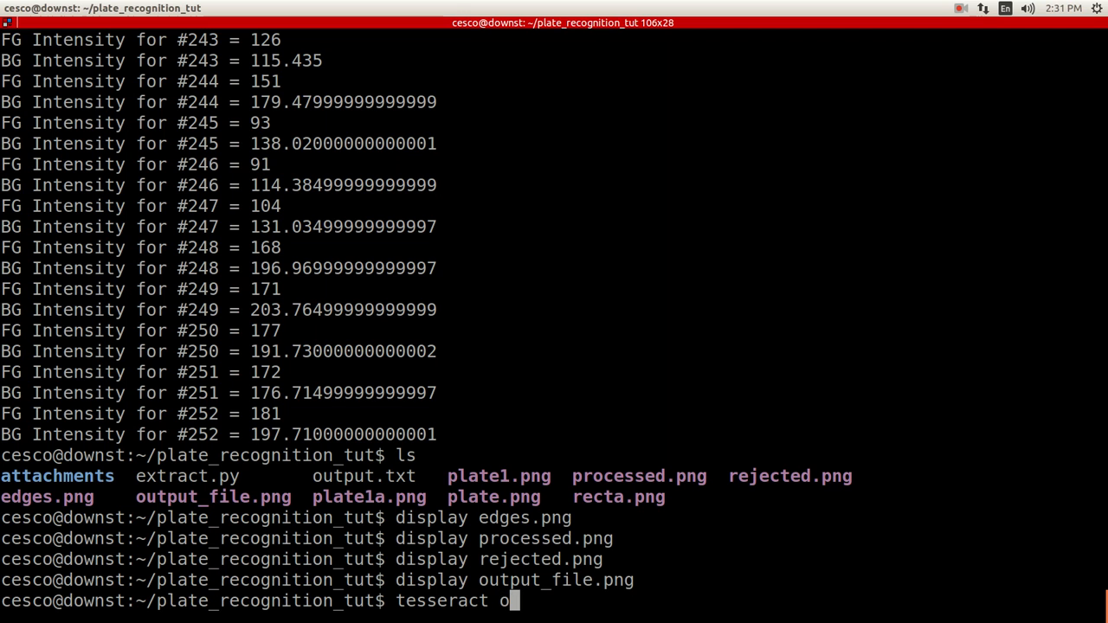
pyautogui.write('utput_')
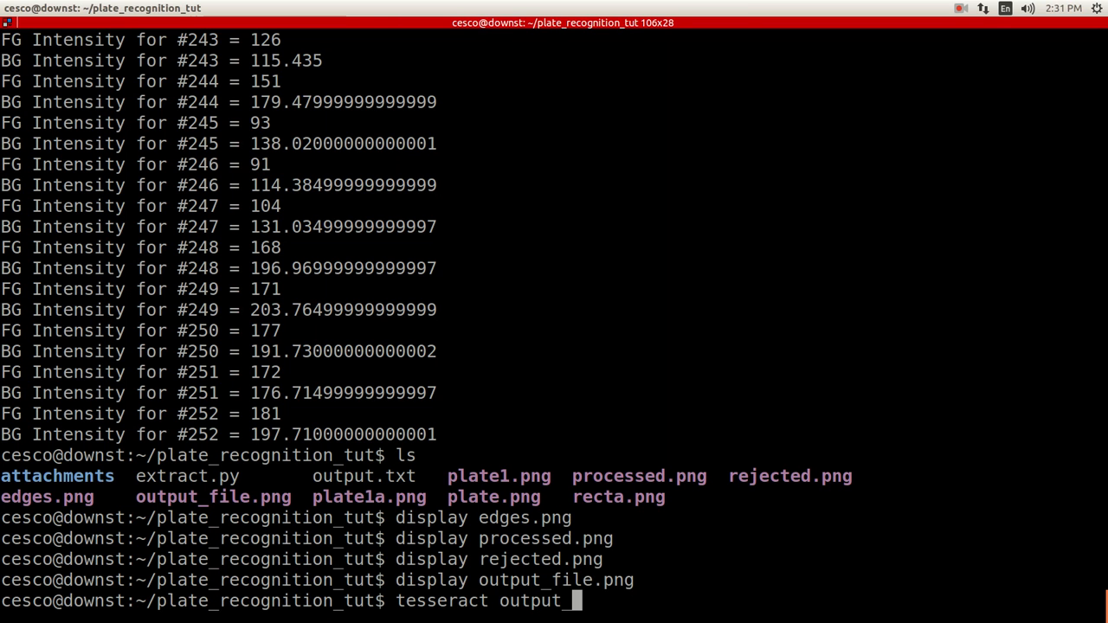
pyautogui.write('file.png')
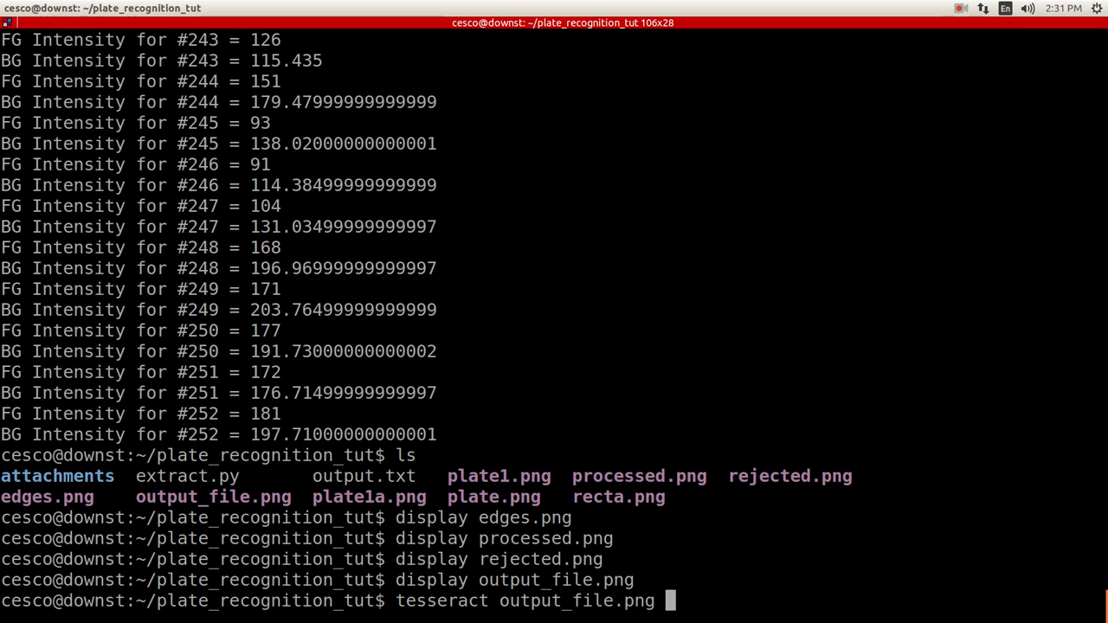
pyautogui.write('ot')
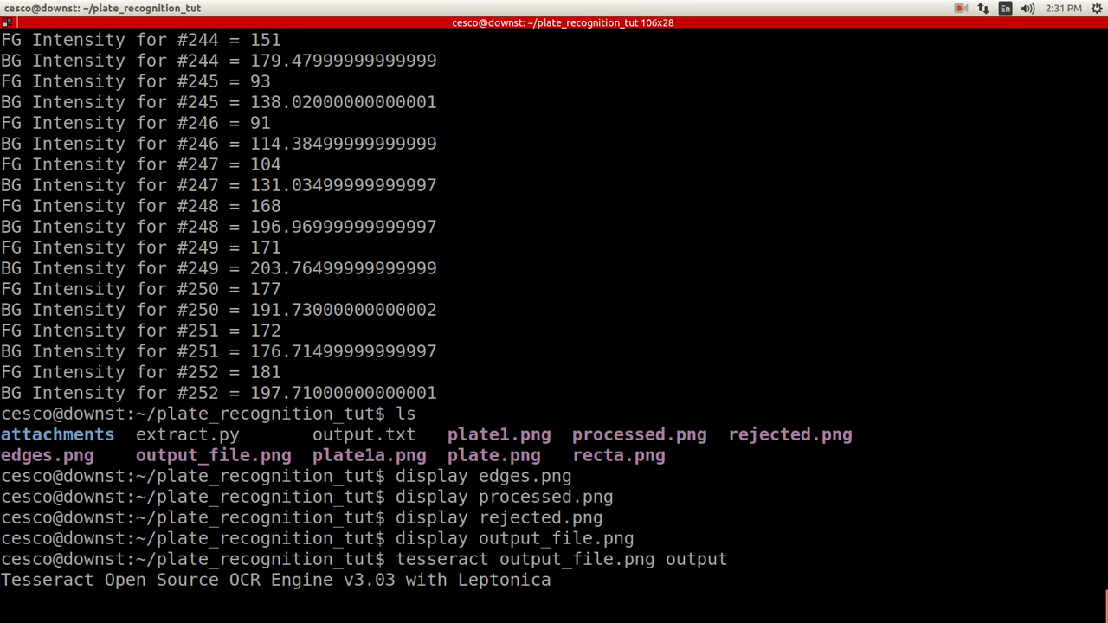
pyautogui.write('ls')
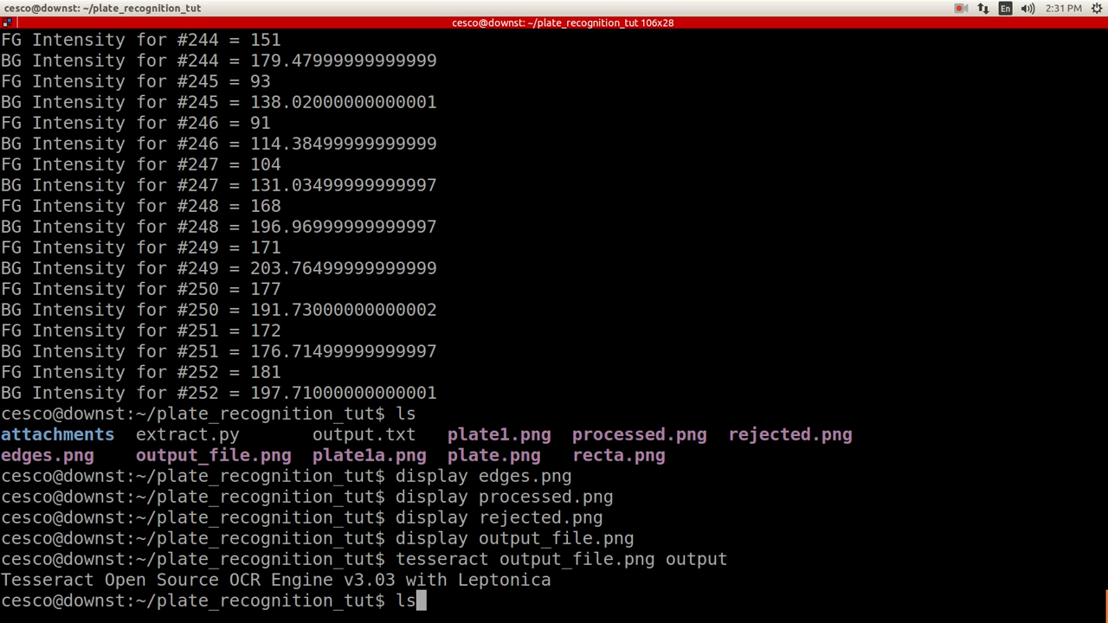
# List the folder files and print output.txt with cat.
pyautogui.press('Return')
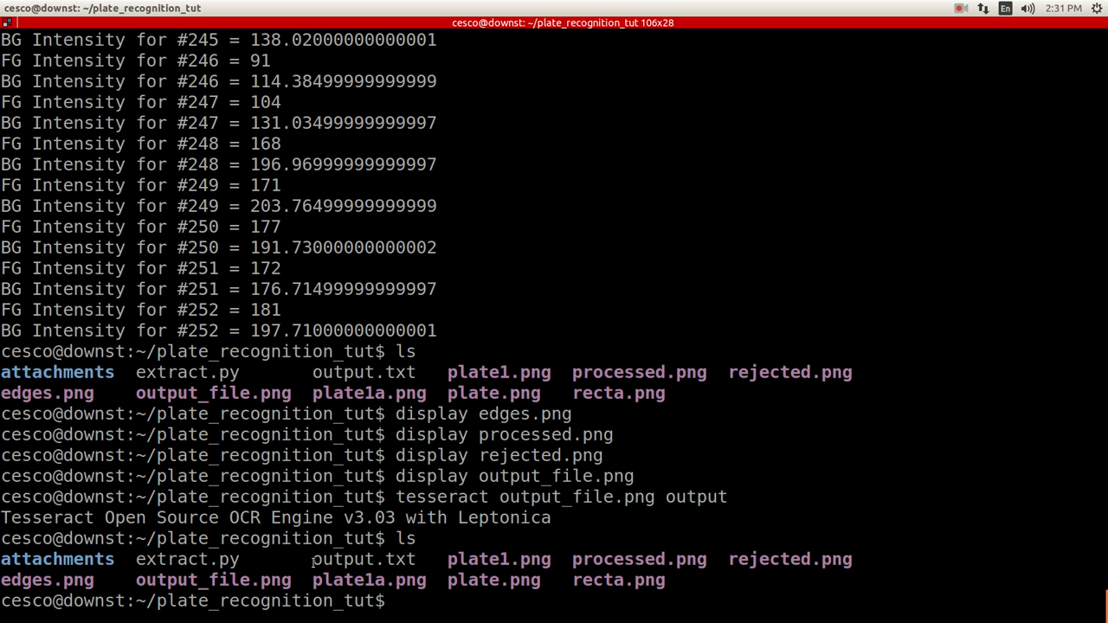
pyautogui.doubleClick(363, 558)
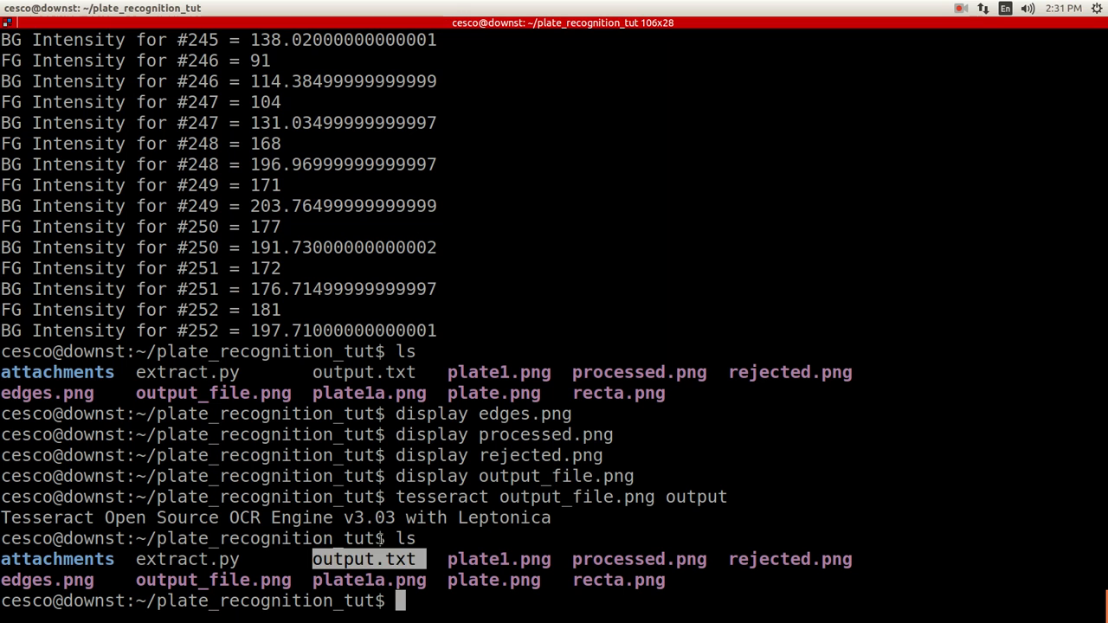
pyautogui.write('cat')
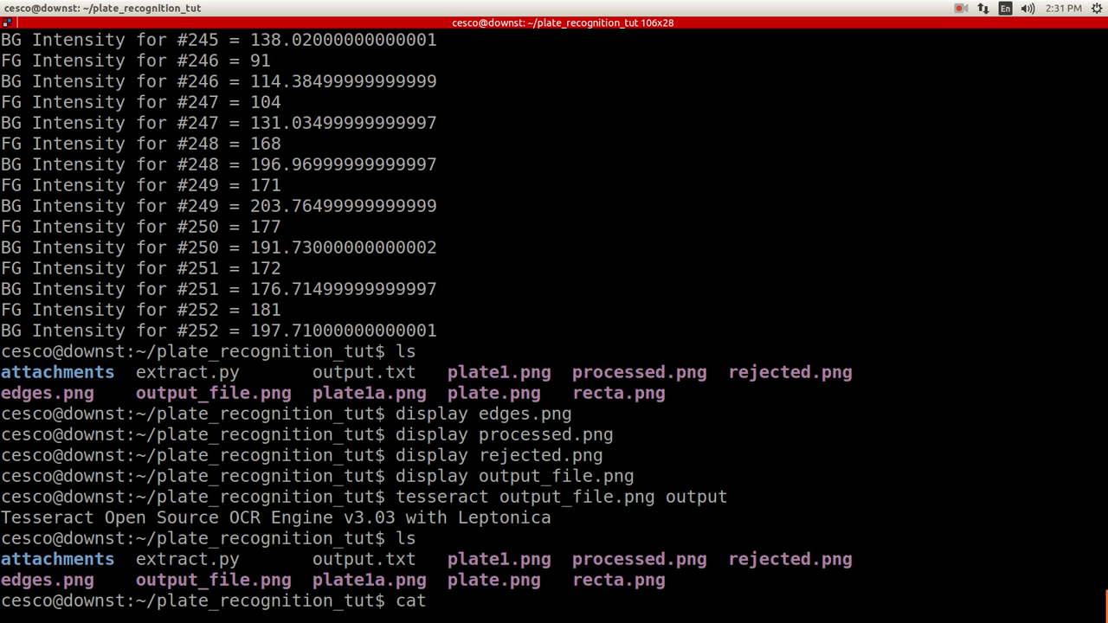
pyautogui.write('output')
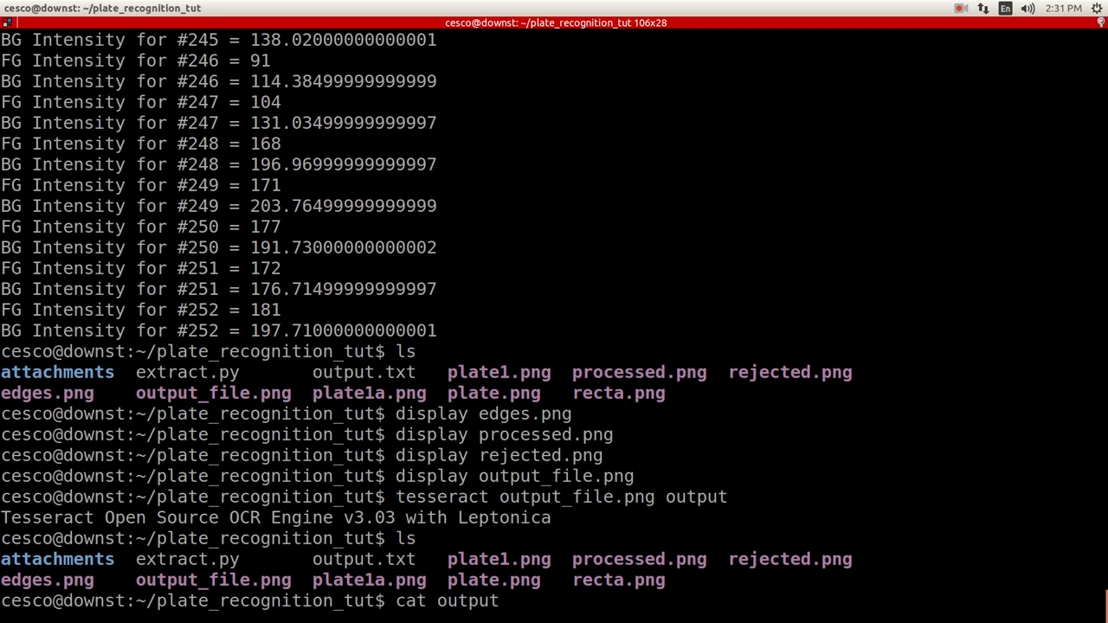
pyautogui.write('.txt')
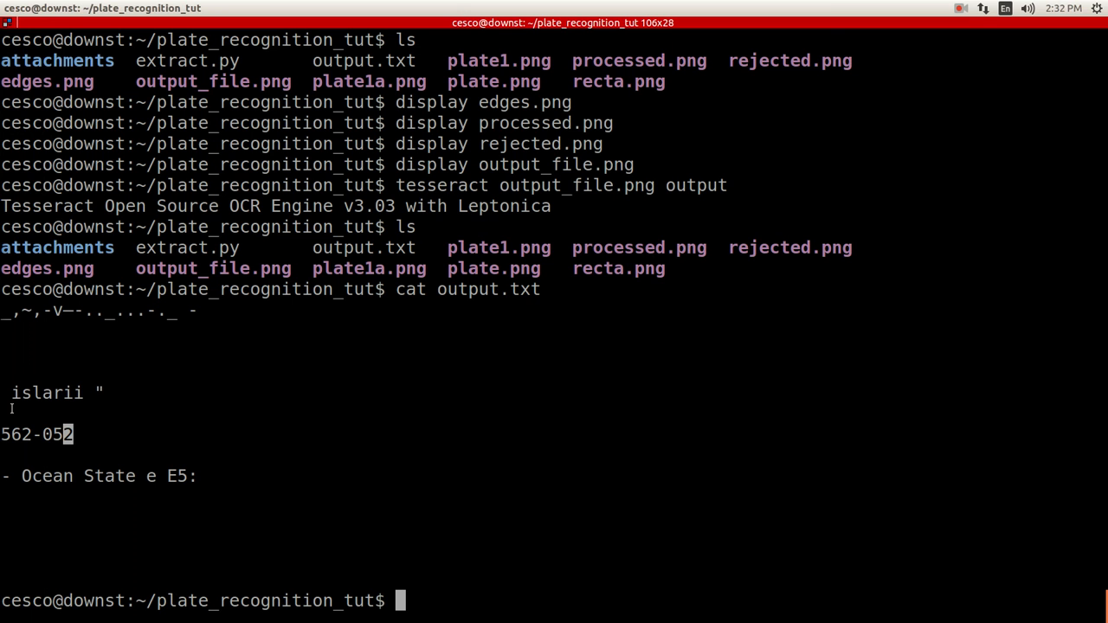
pyautogui.moveTo(163, 541)
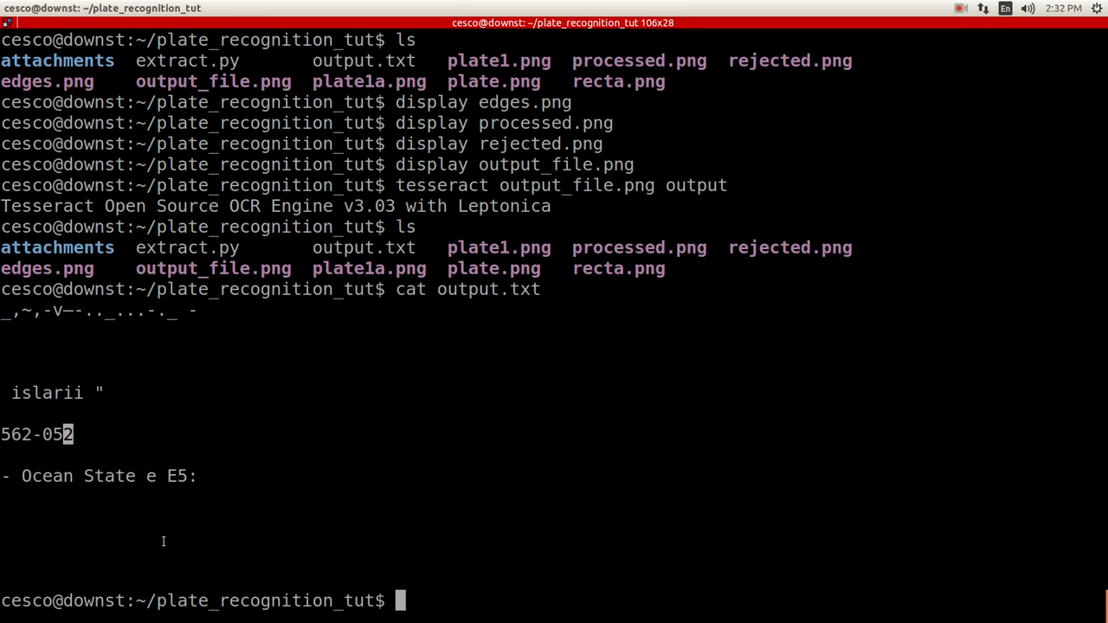